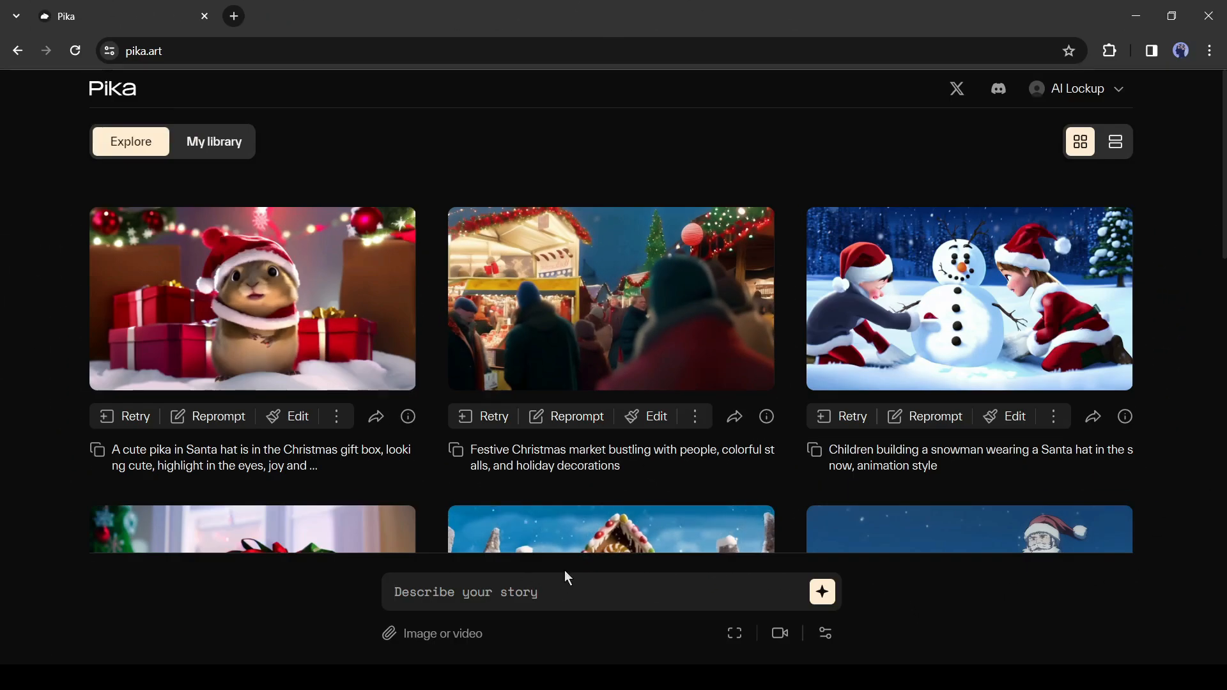
Enter the prompt 'a beautiful German woman walking on a busy street, Realistic' and set 8 FPS.
text(a beautiful German woman)
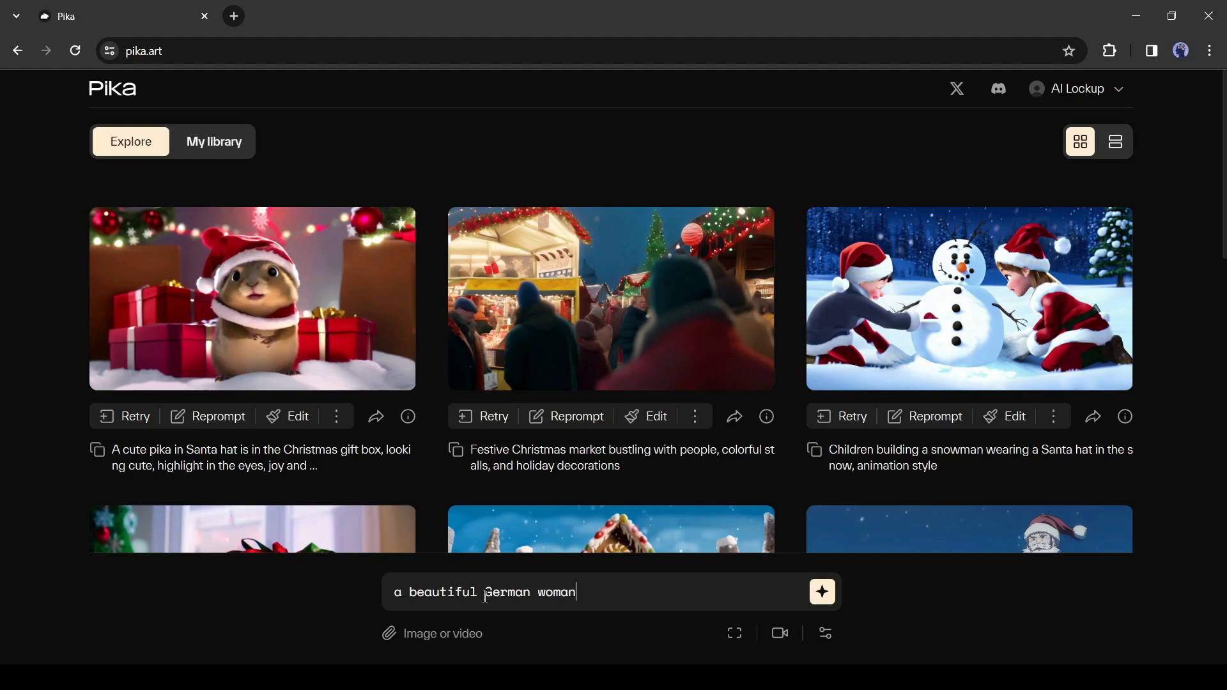
text(walking on a busy street, Realistic)
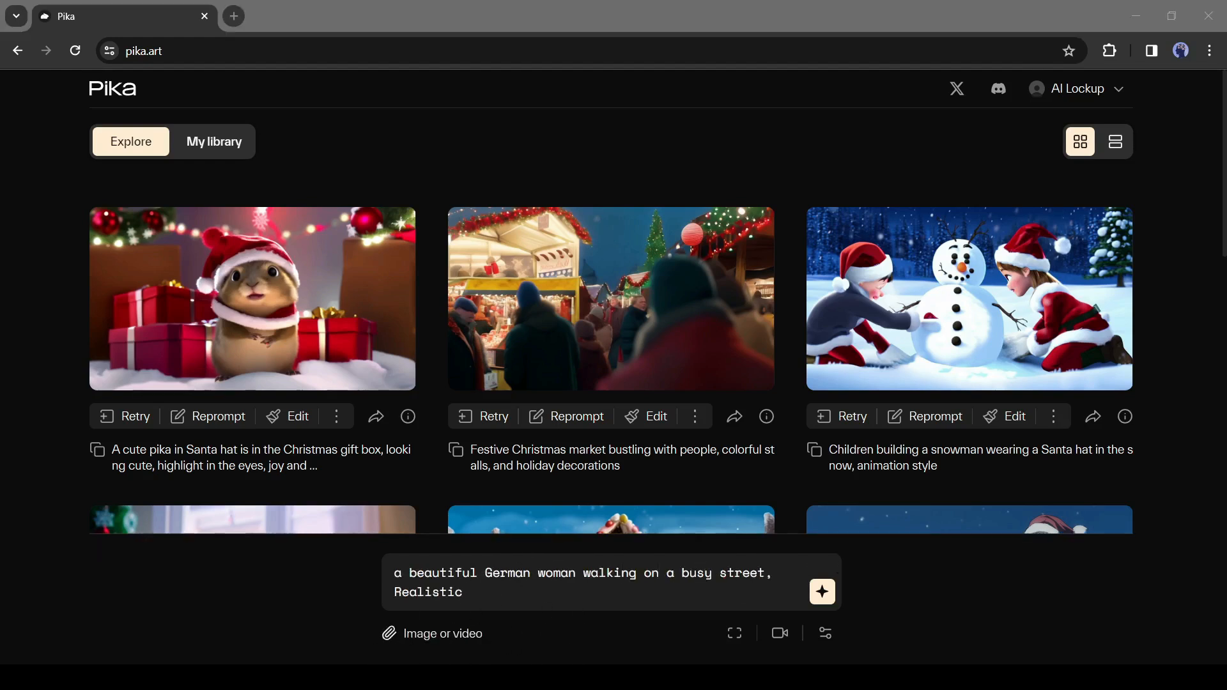
click(735, 633)
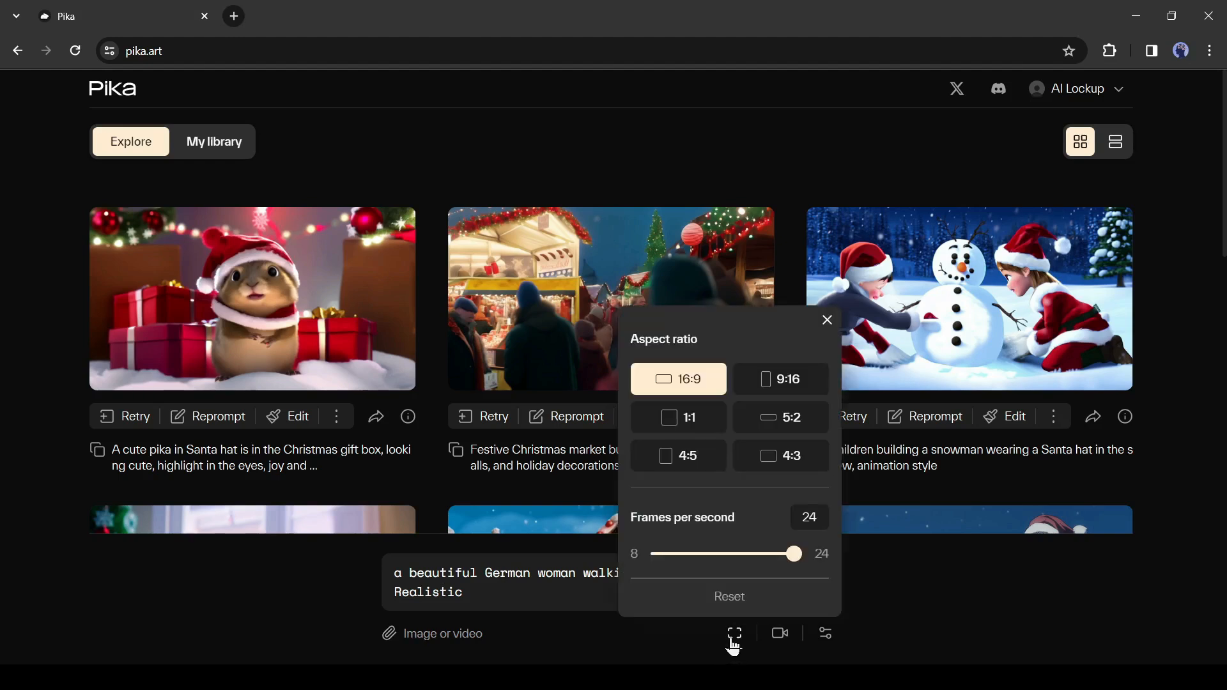
mouse_move(821, 391)
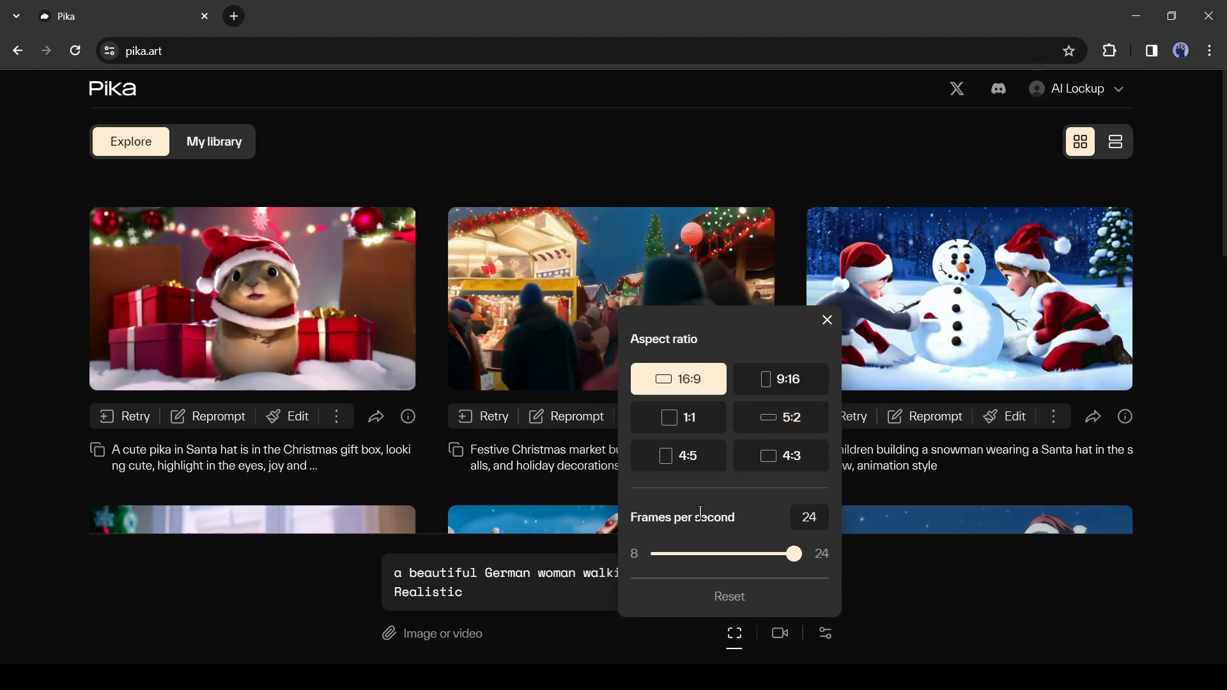
drag(794, 553, 659, 553)
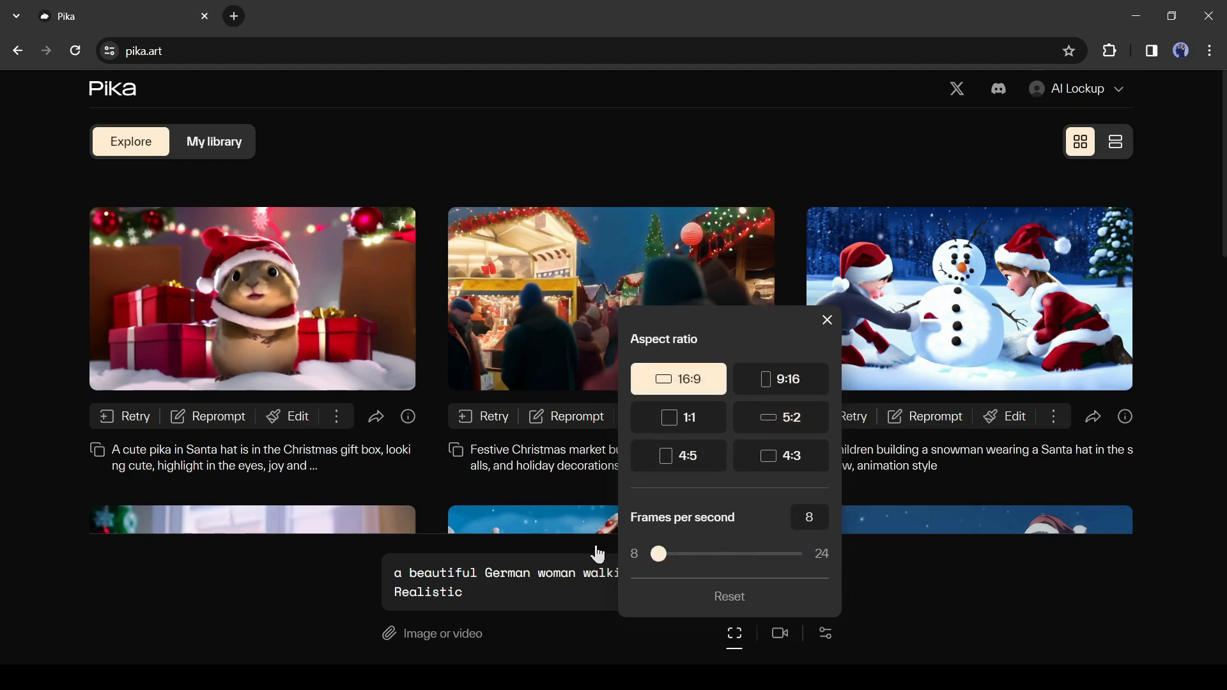
Set the camera motion to pan right and view the remaining generation parameters.
click(780, 633)
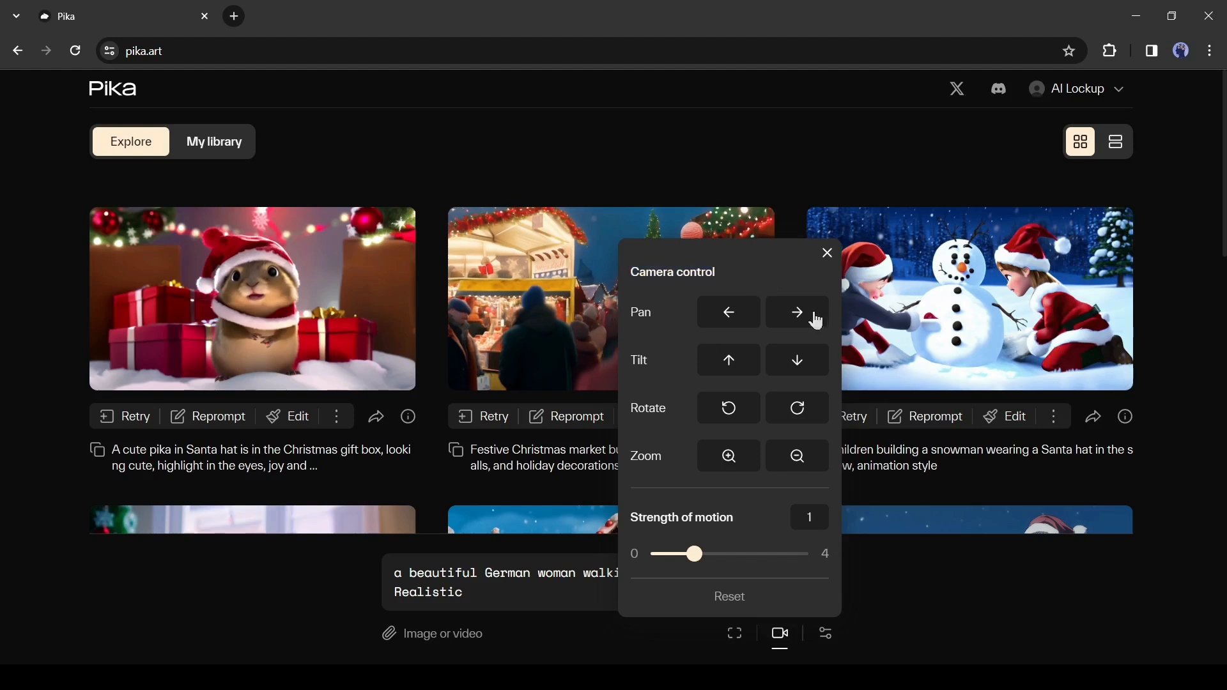
click(827, 253)
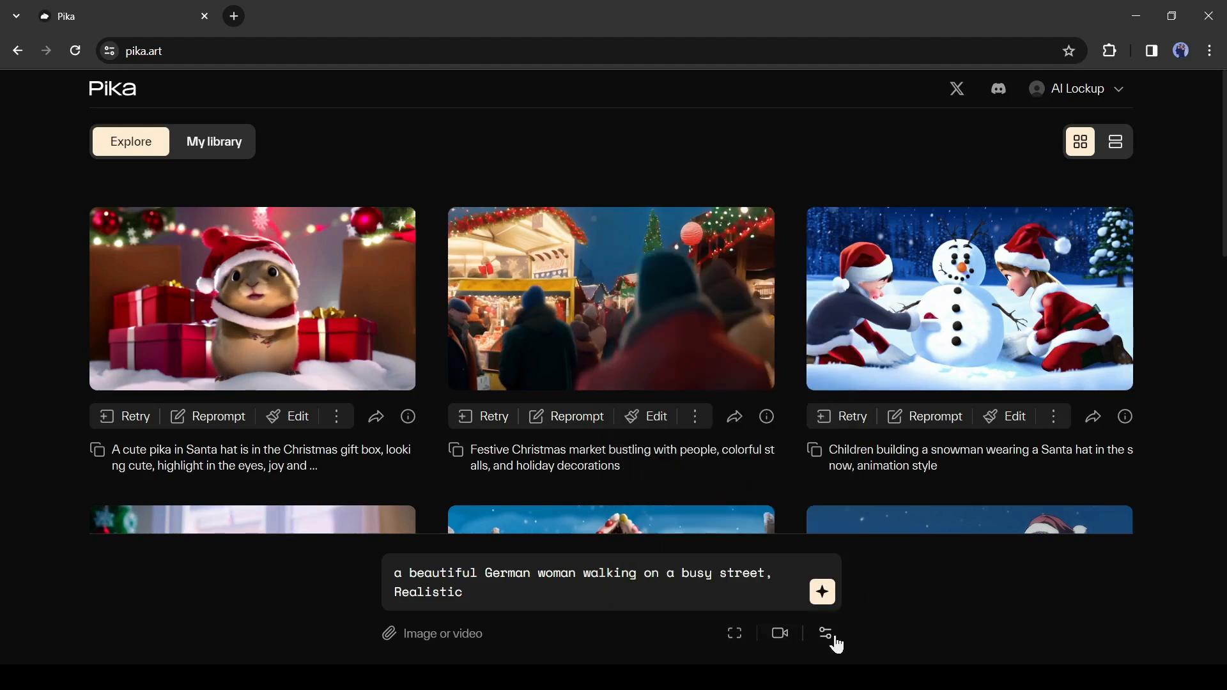
click(825, 634)
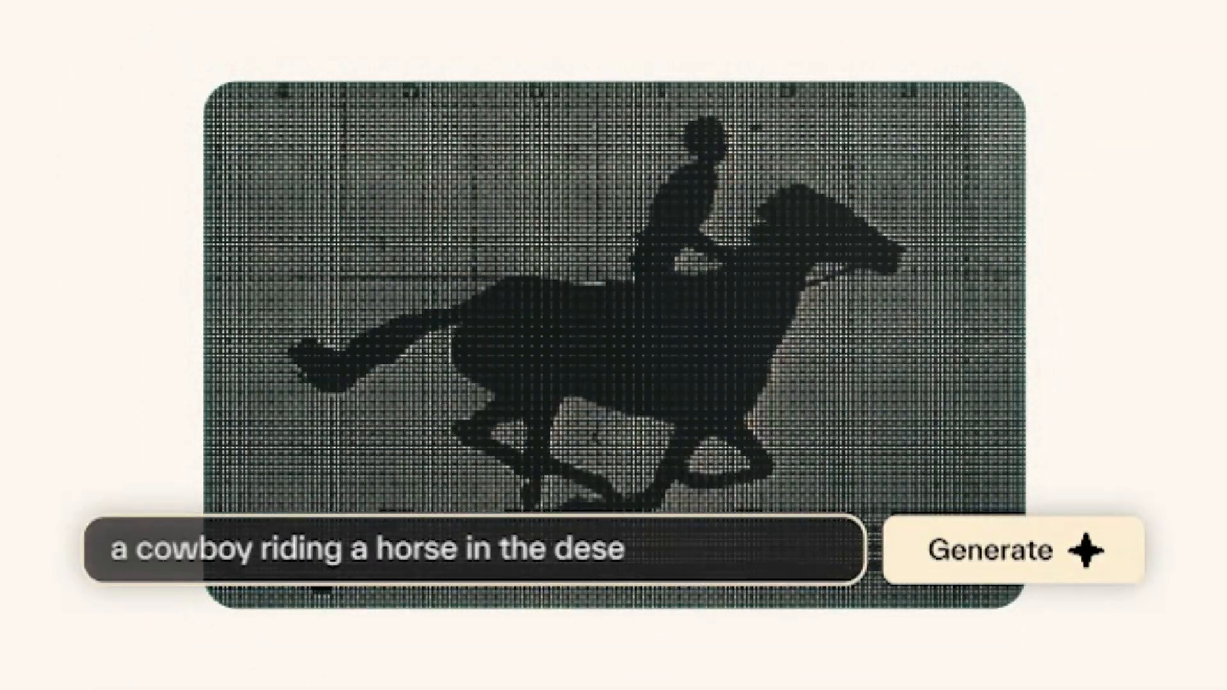
click(1018, 551)
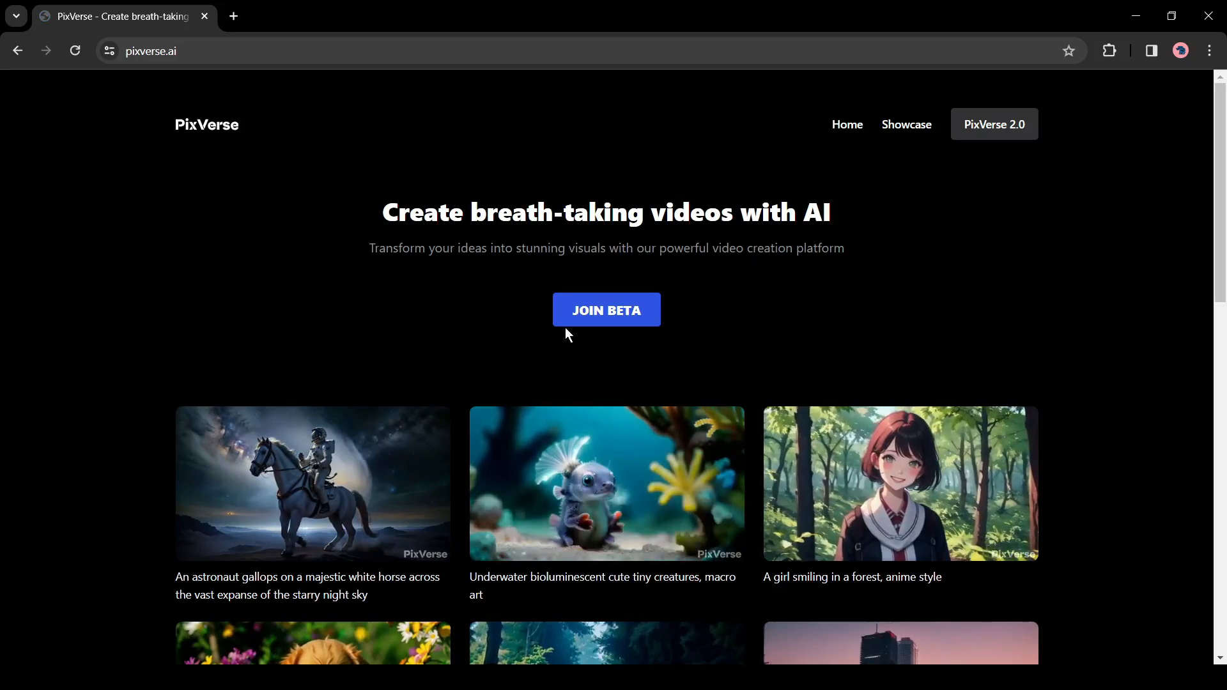
Accept the PixVerse Discord invite and skip the how-did-you-find-us onboarding question.
click(606, 310)
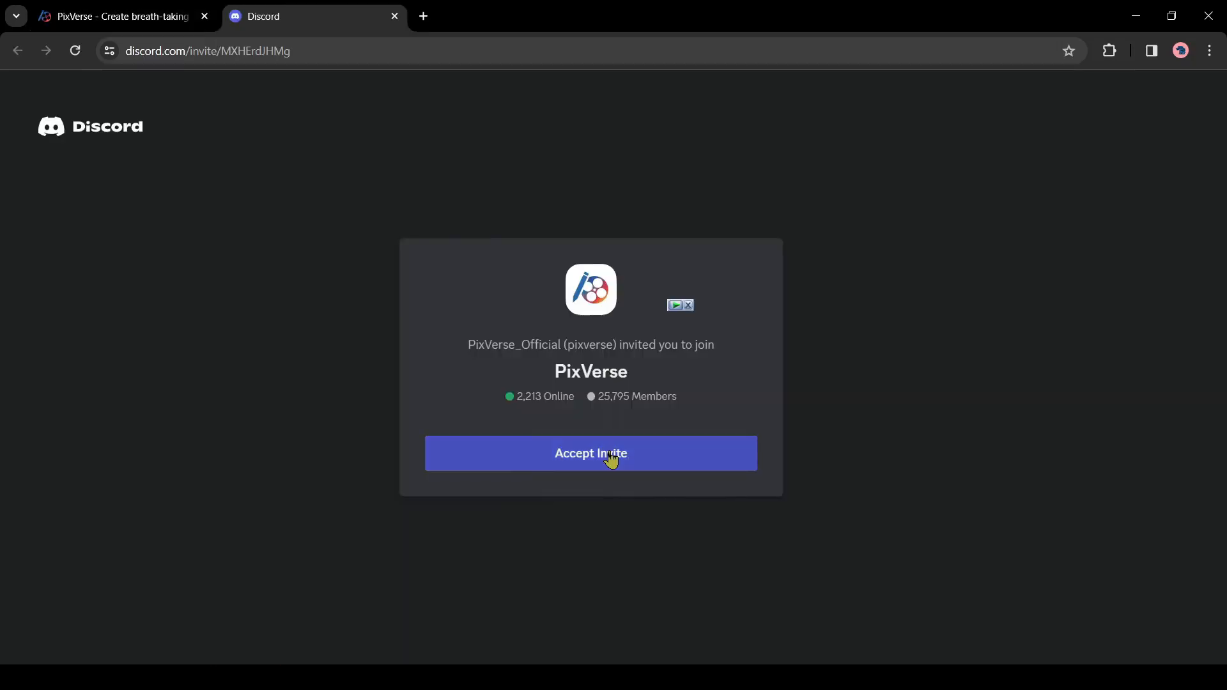
click(591, 453)
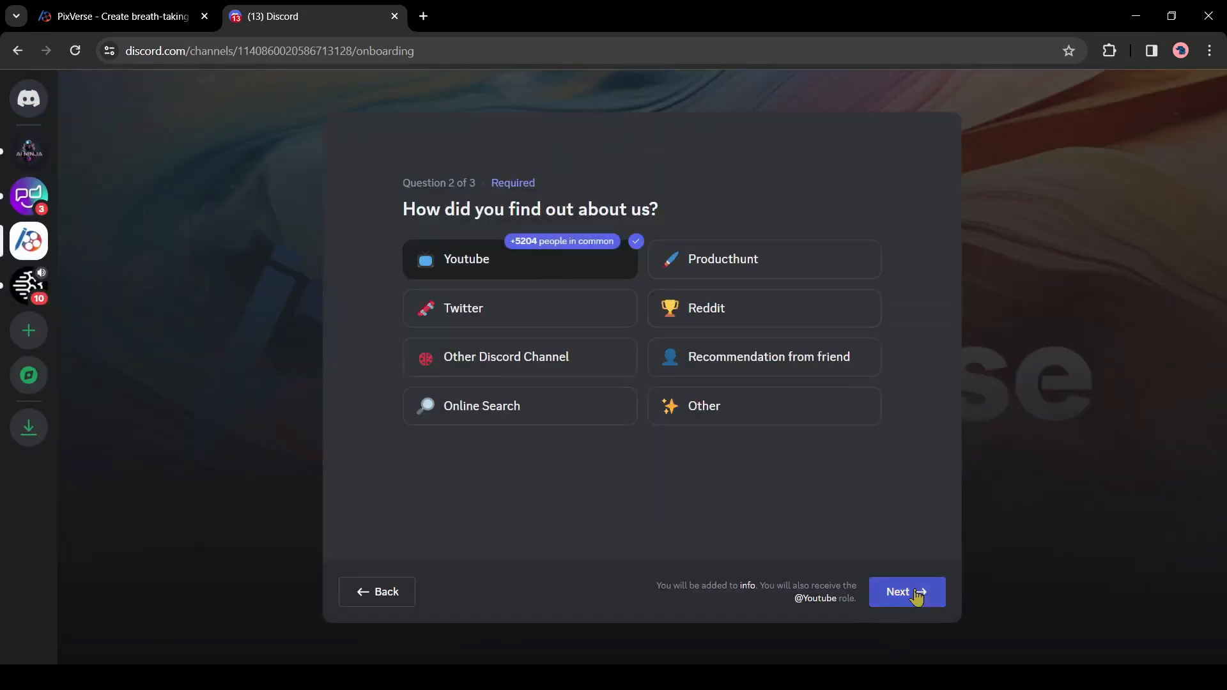
click(907, 592)
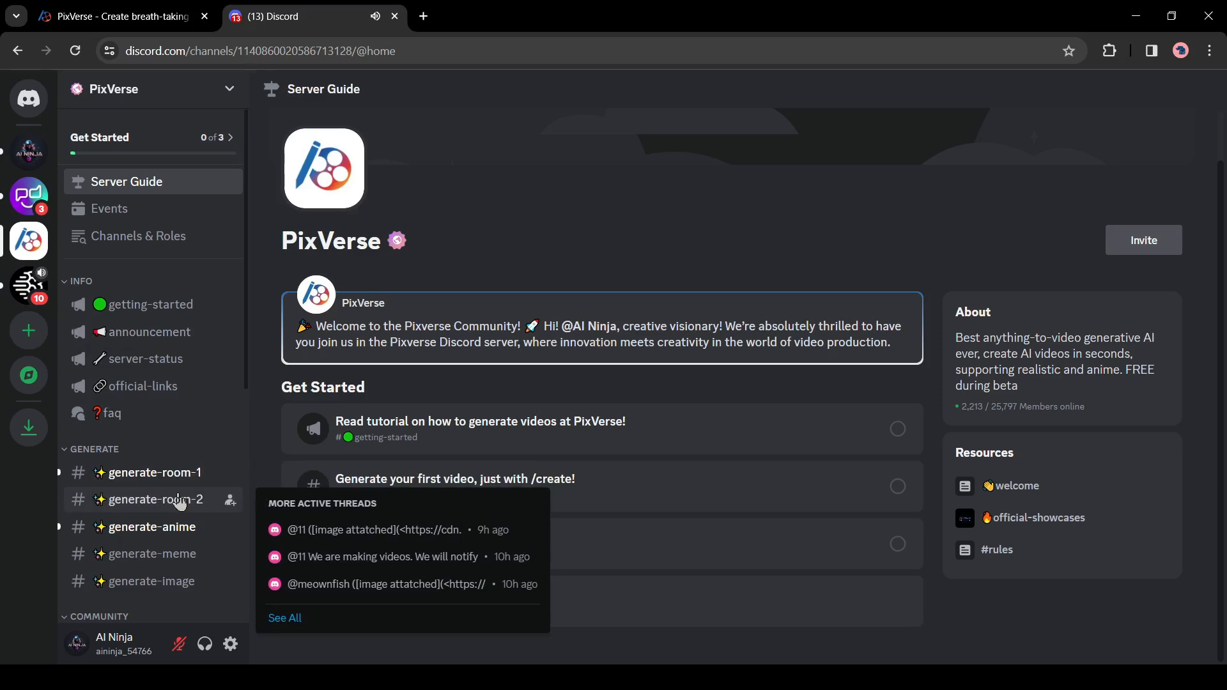
Browse generate-room-1, generate-anime and generate-meme, try /meme_face, then open generate-image.
click(156, 472)
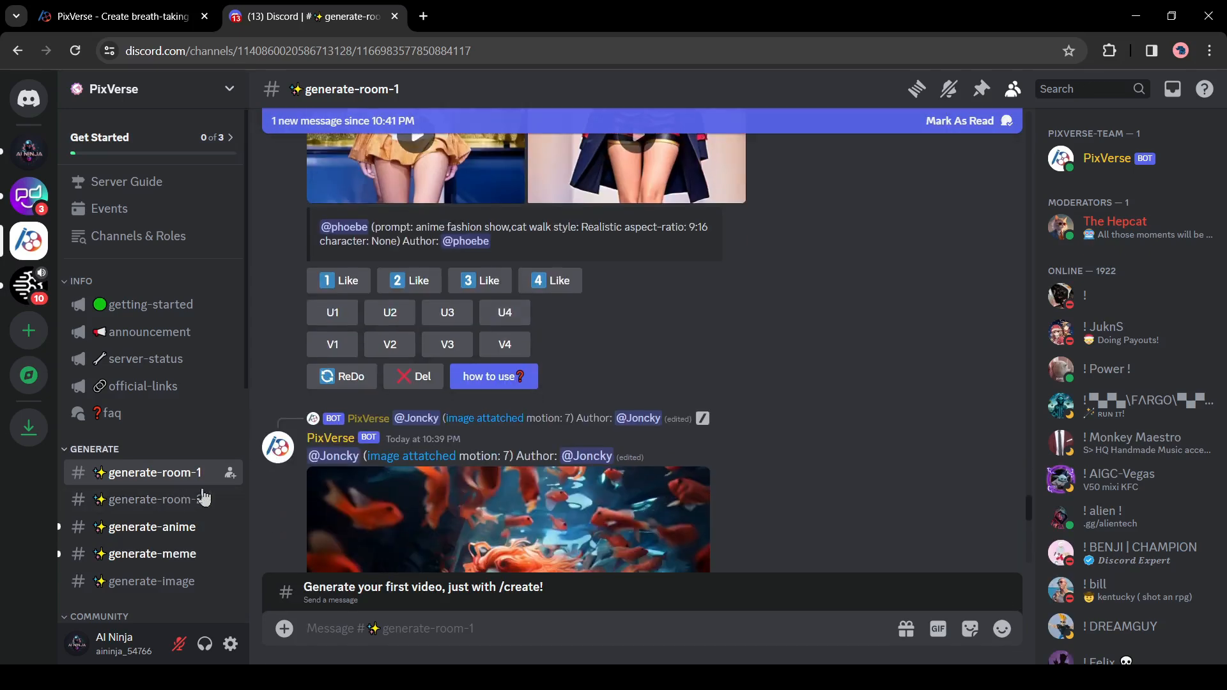
click(152, 527)
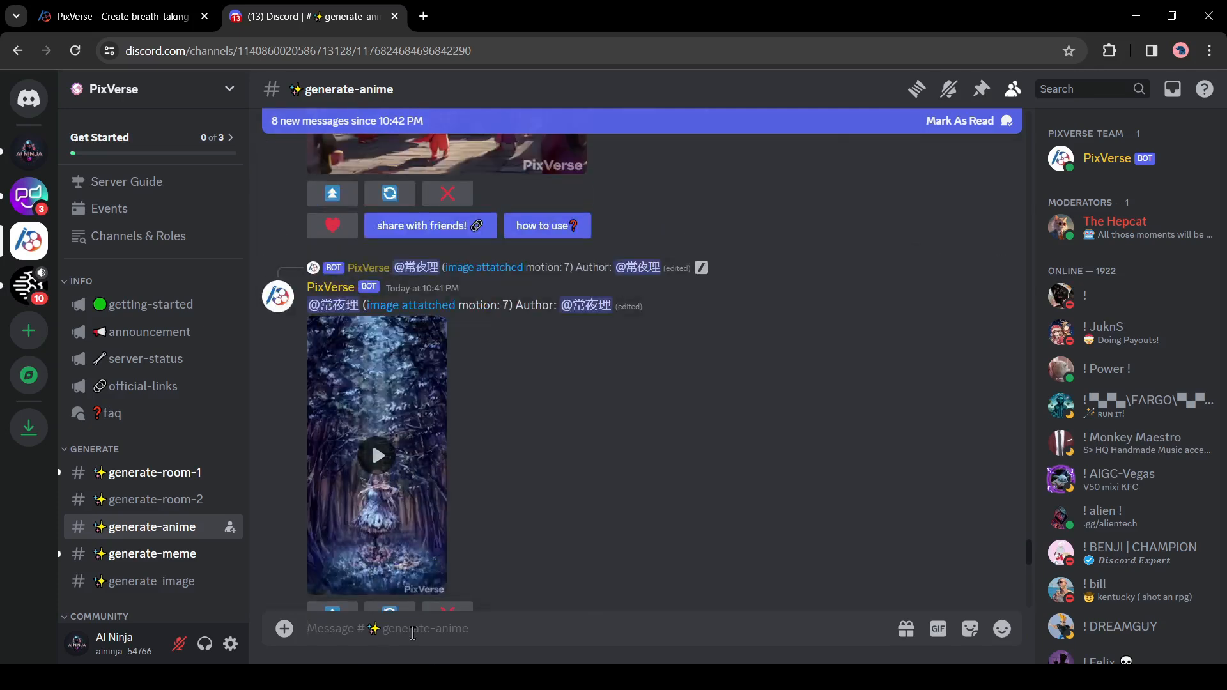
click(152, 553)
text(/)
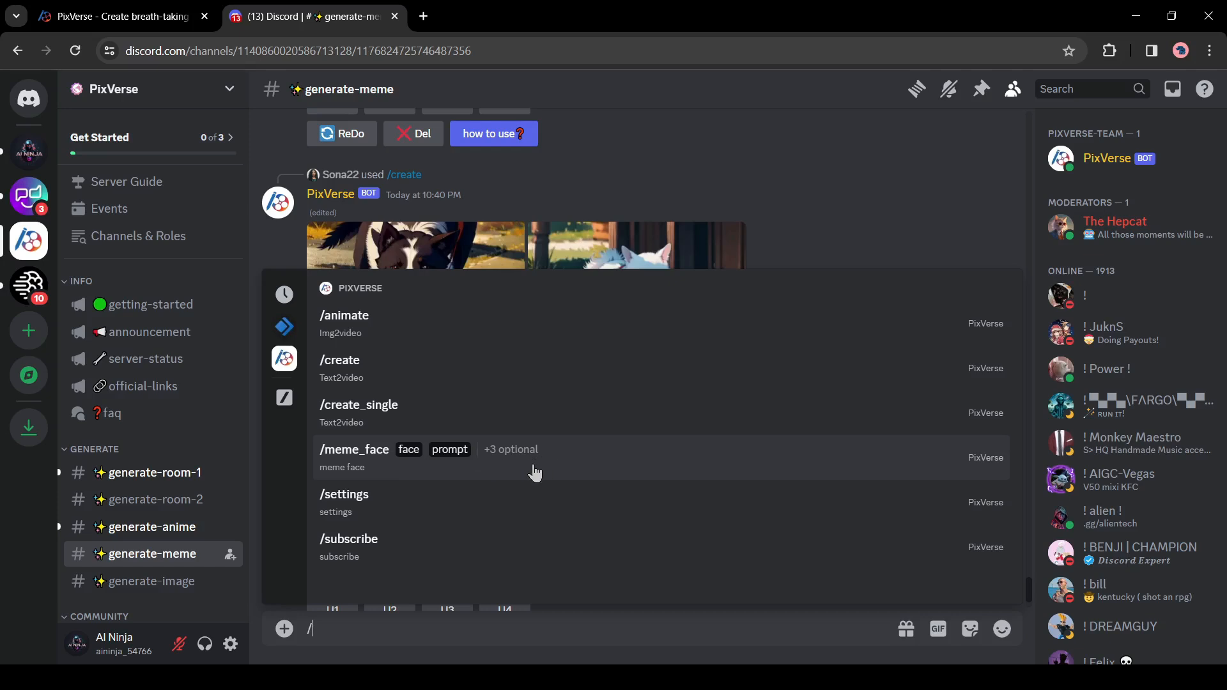
click(354, 449)
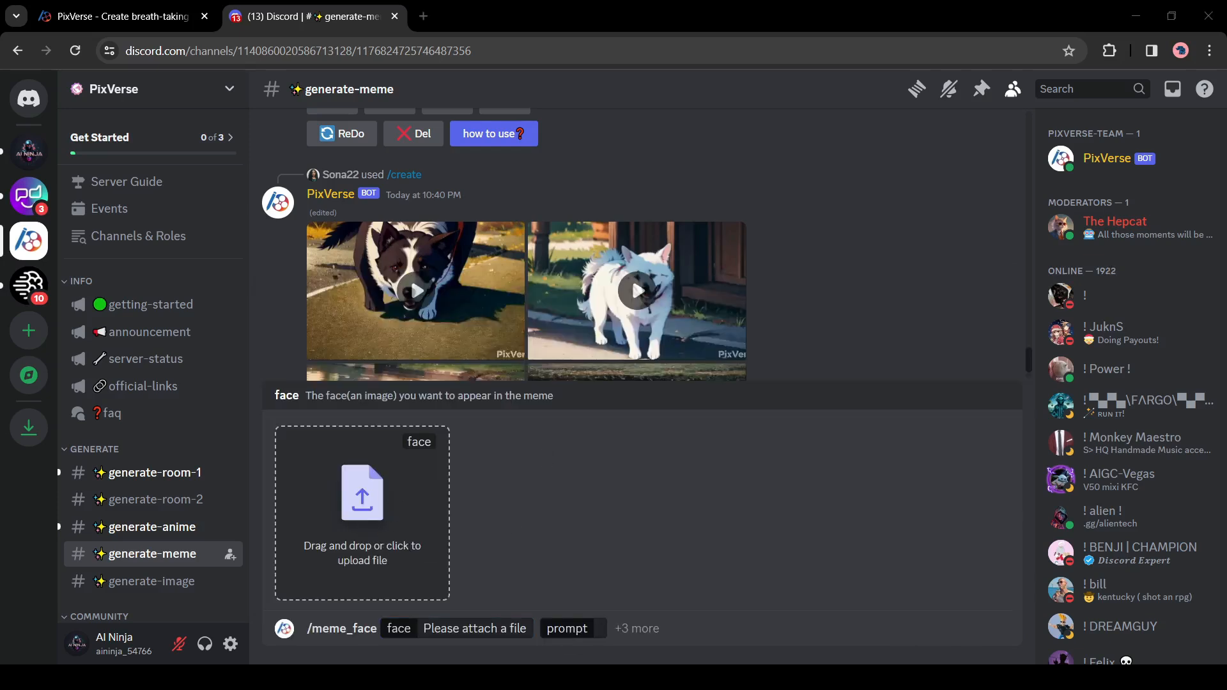
click(152, 581)
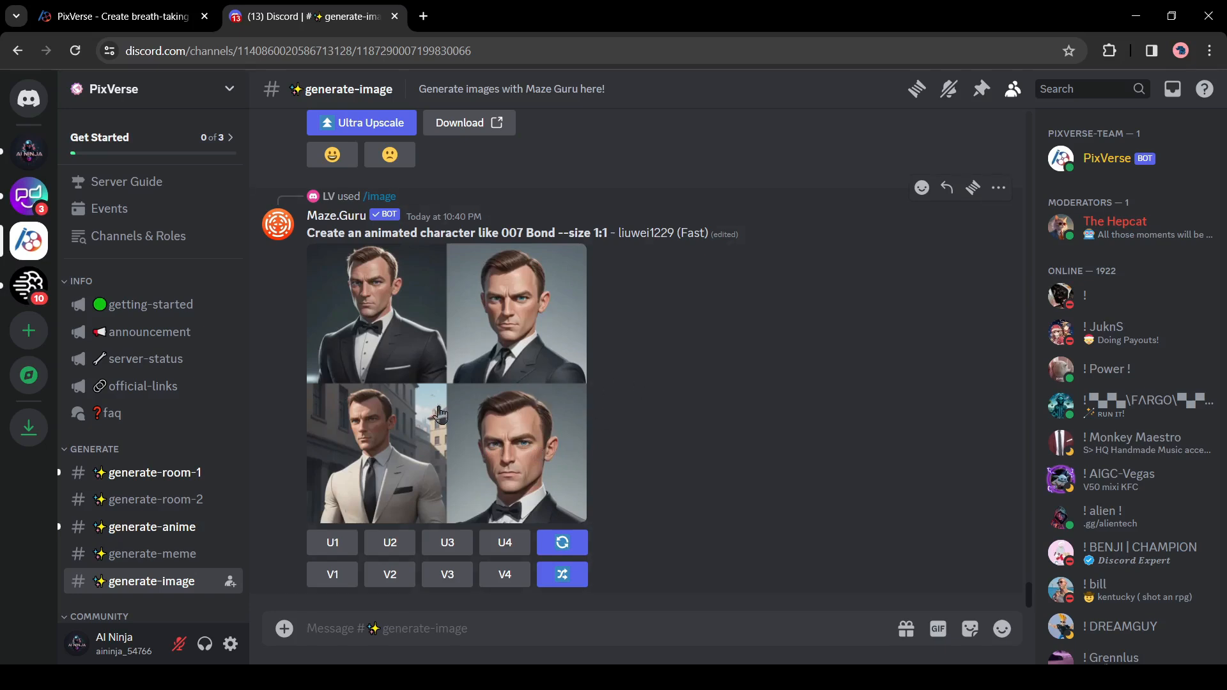
mouse_move(441, 414)
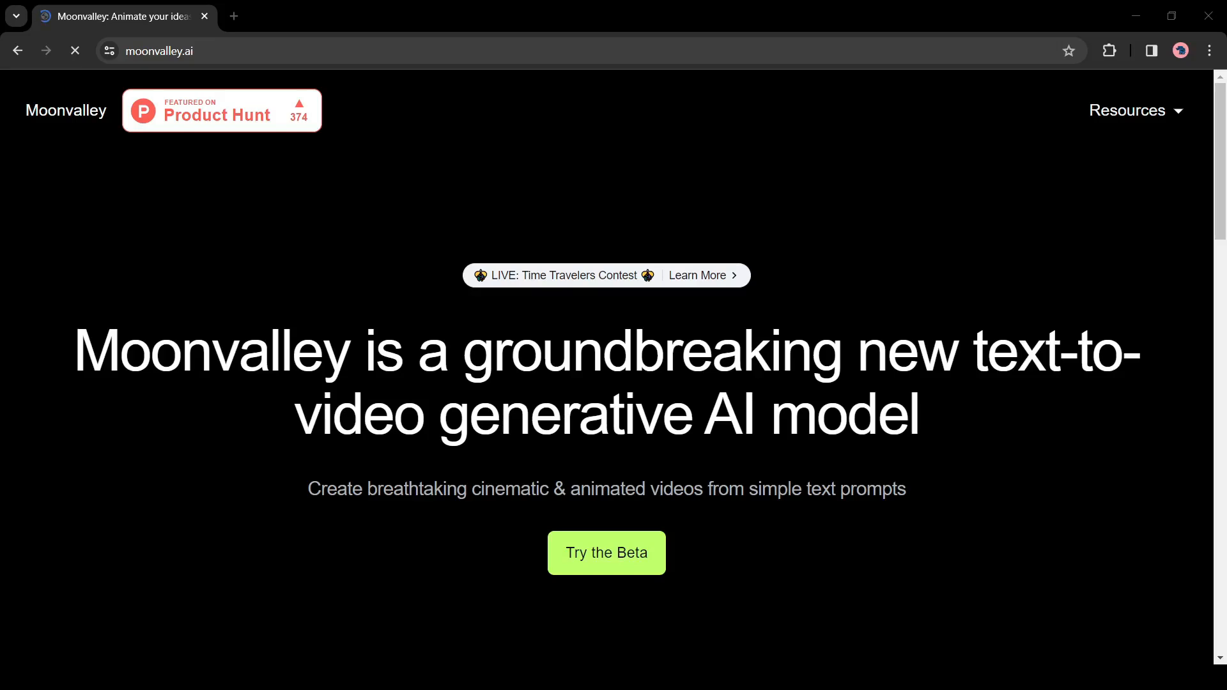
mouse_move(678, 587)
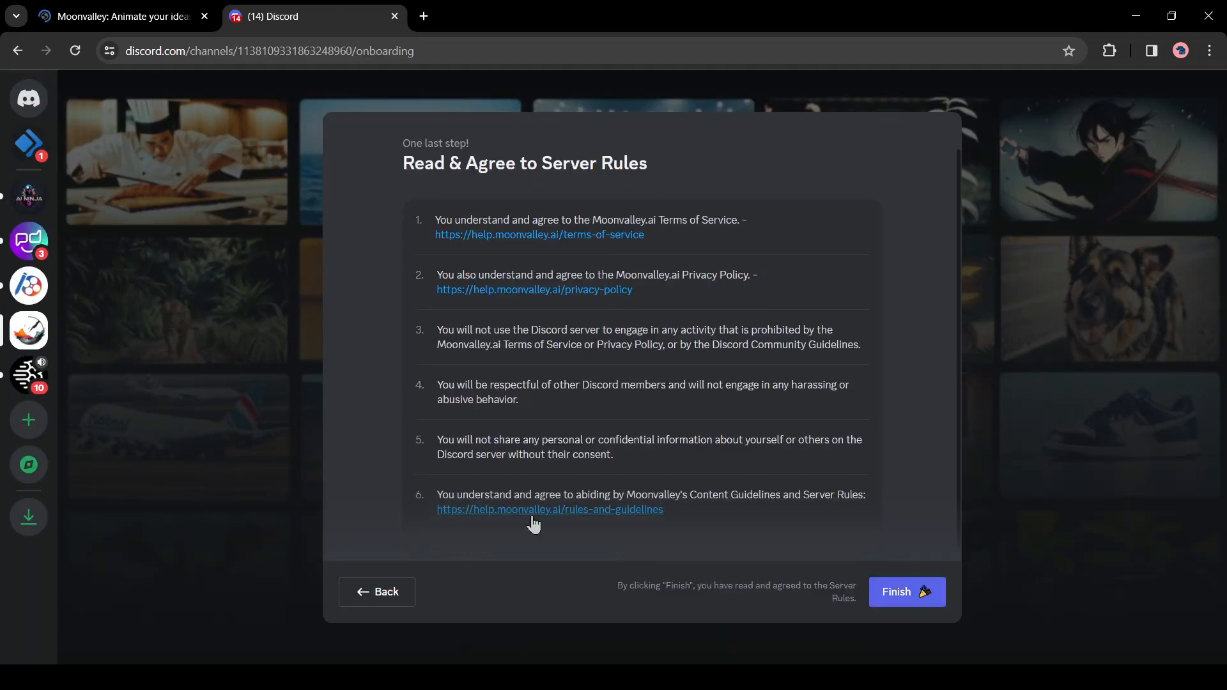
Agree to the Moonvalley server rules and finish onboarding.
click(907, 592)
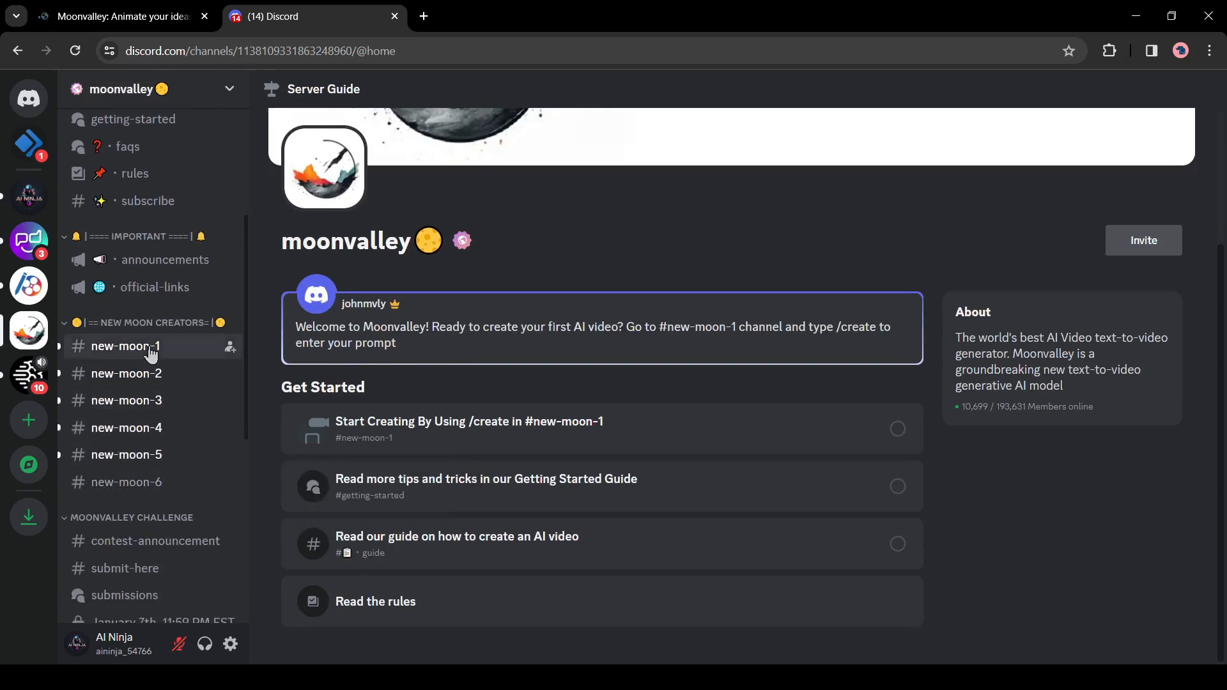
Draft /create for 'a cat is walking' in 3D Animation, short duration, then choose Fantasy style.
click(125, 346)
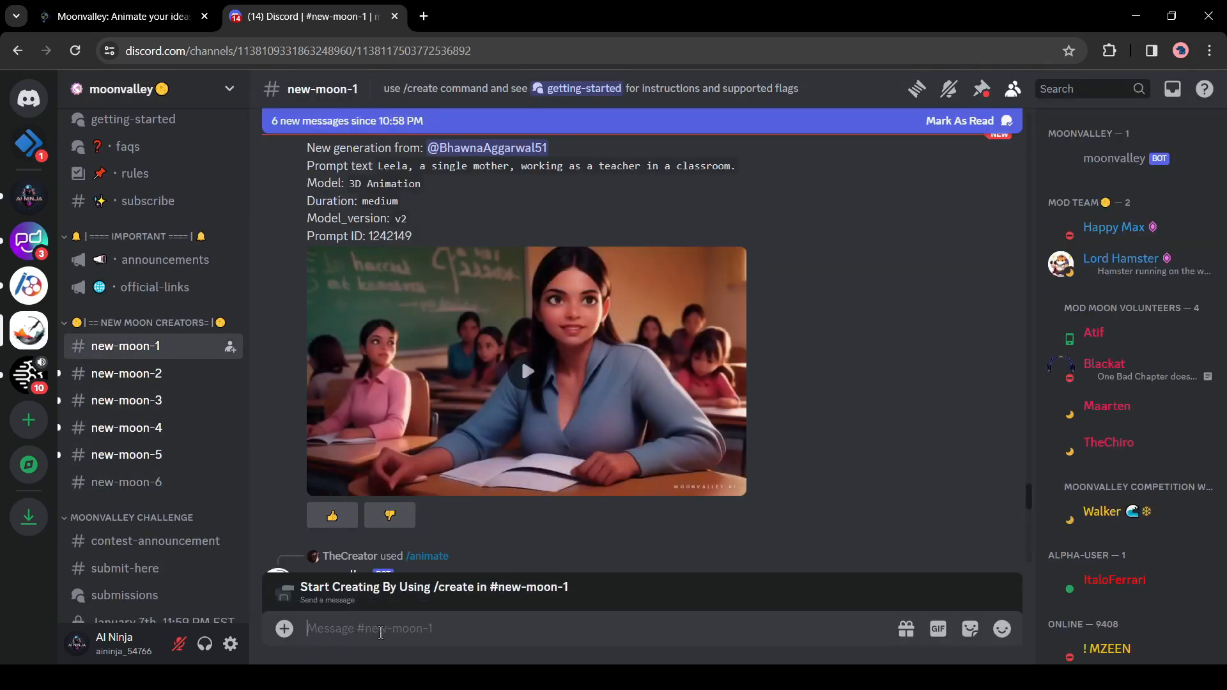
text(/animate)
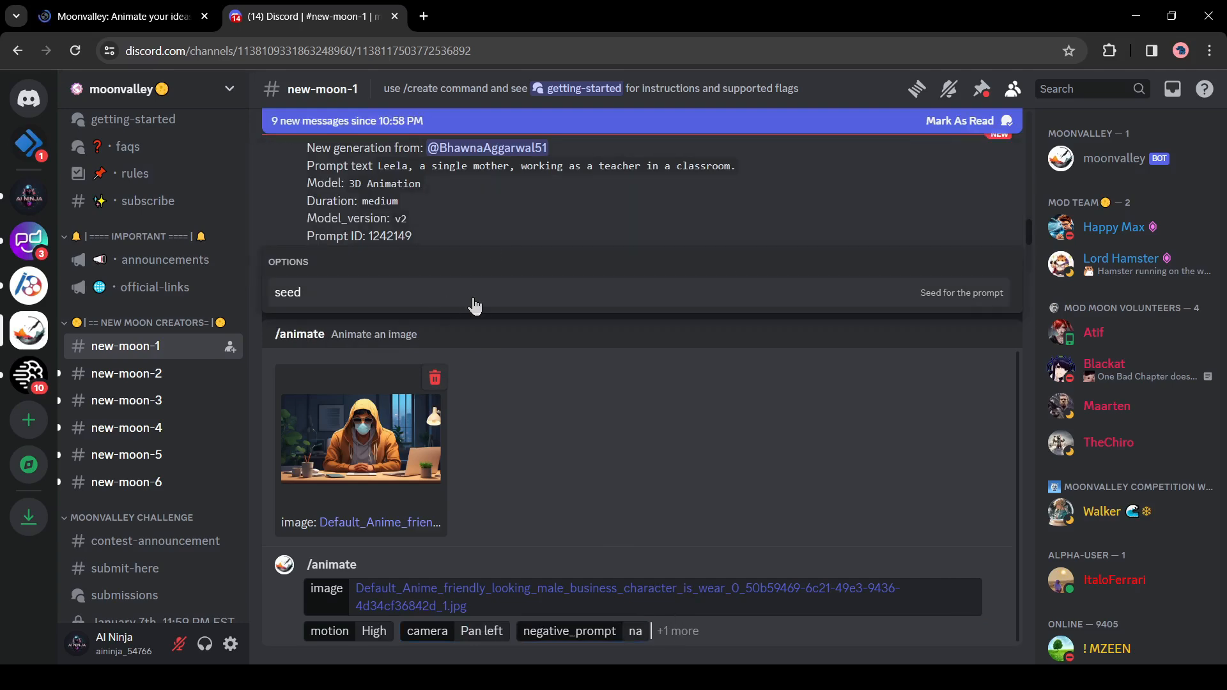
scroll(down, 3)
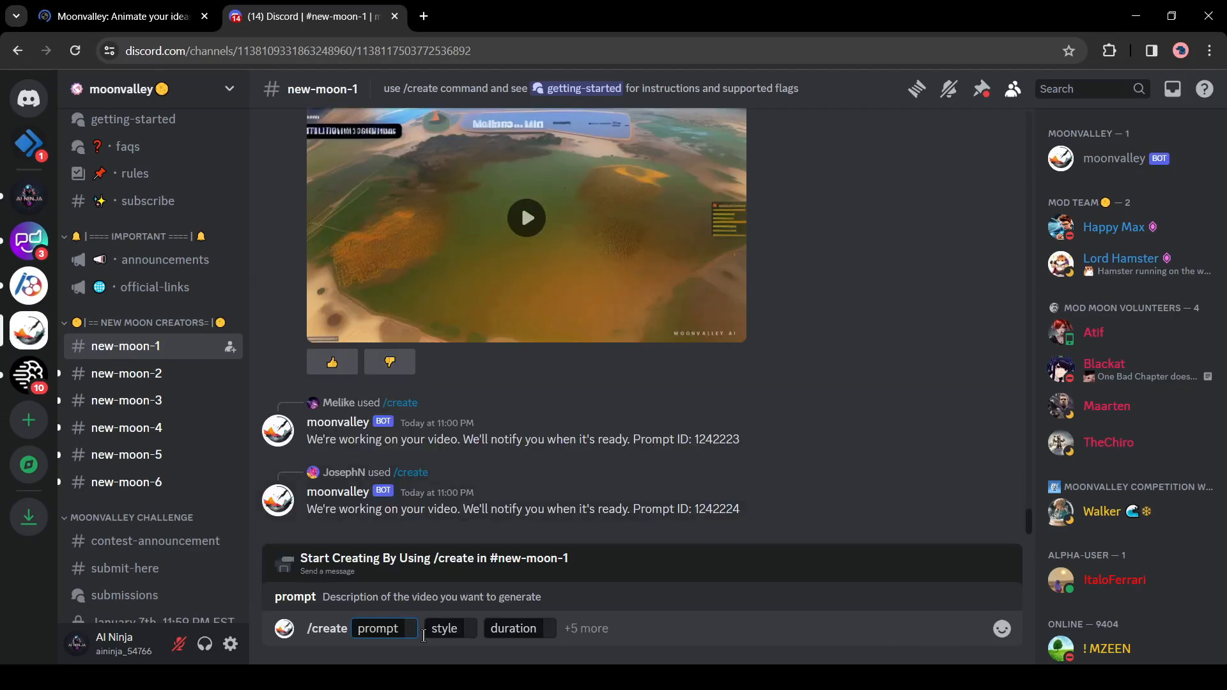
text(a cat is walking)
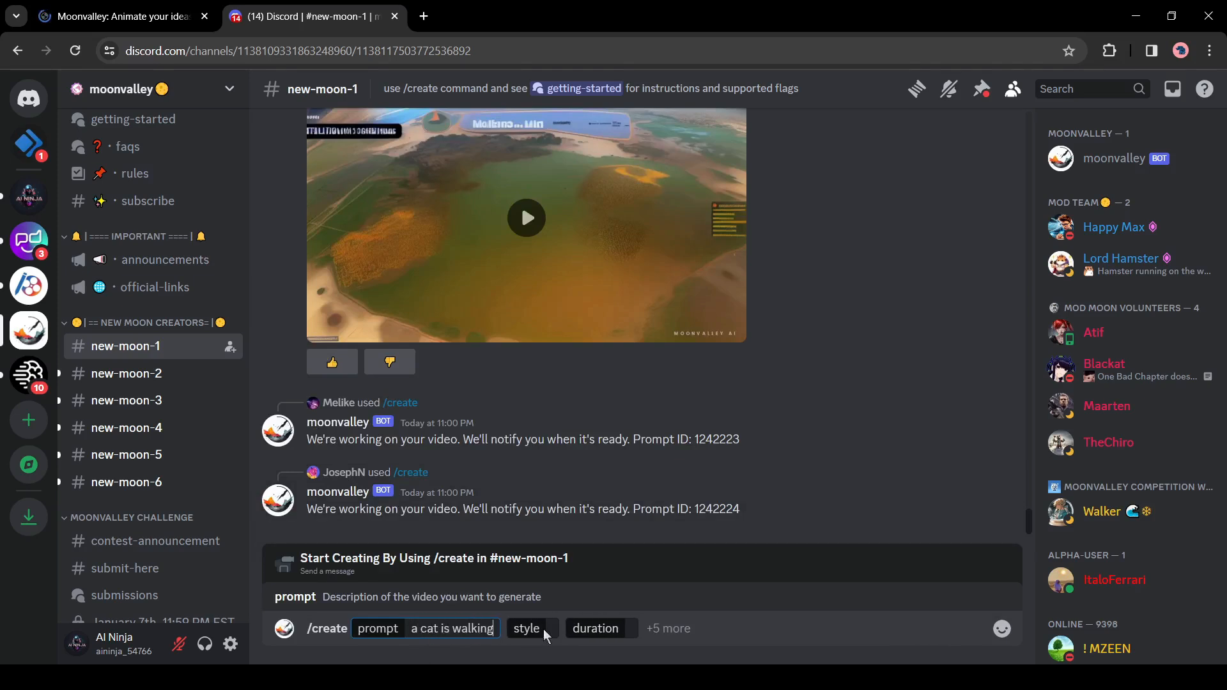
click(527, 629)
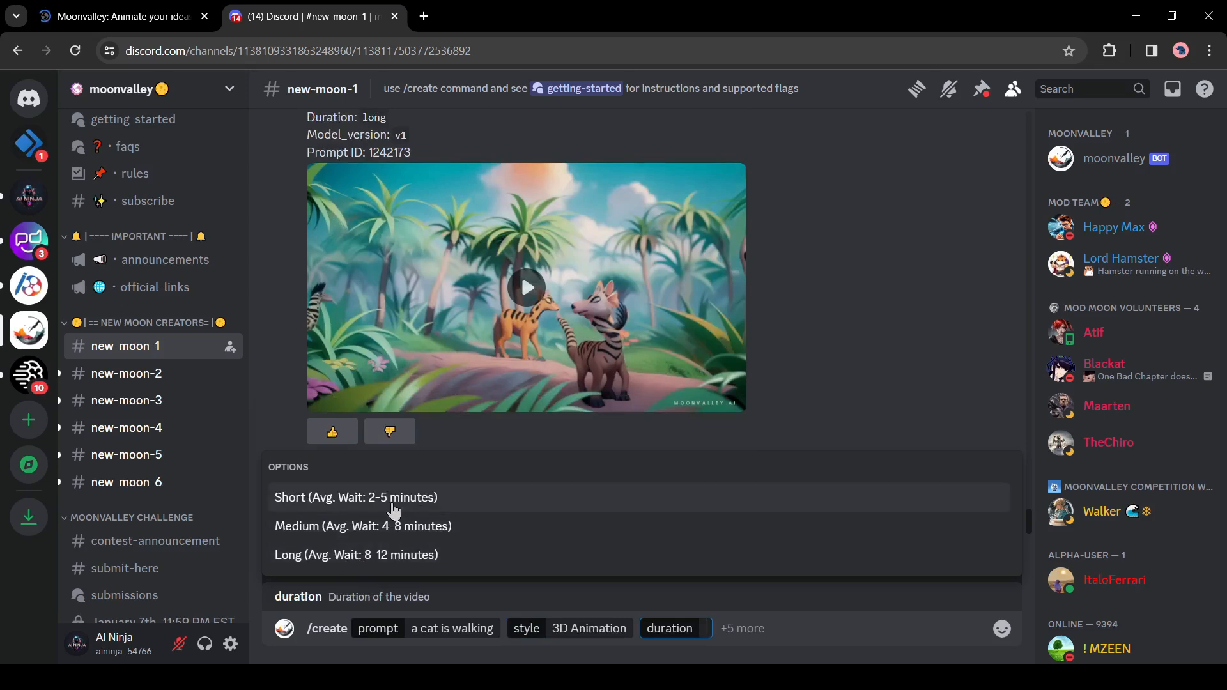
click(356, 497)
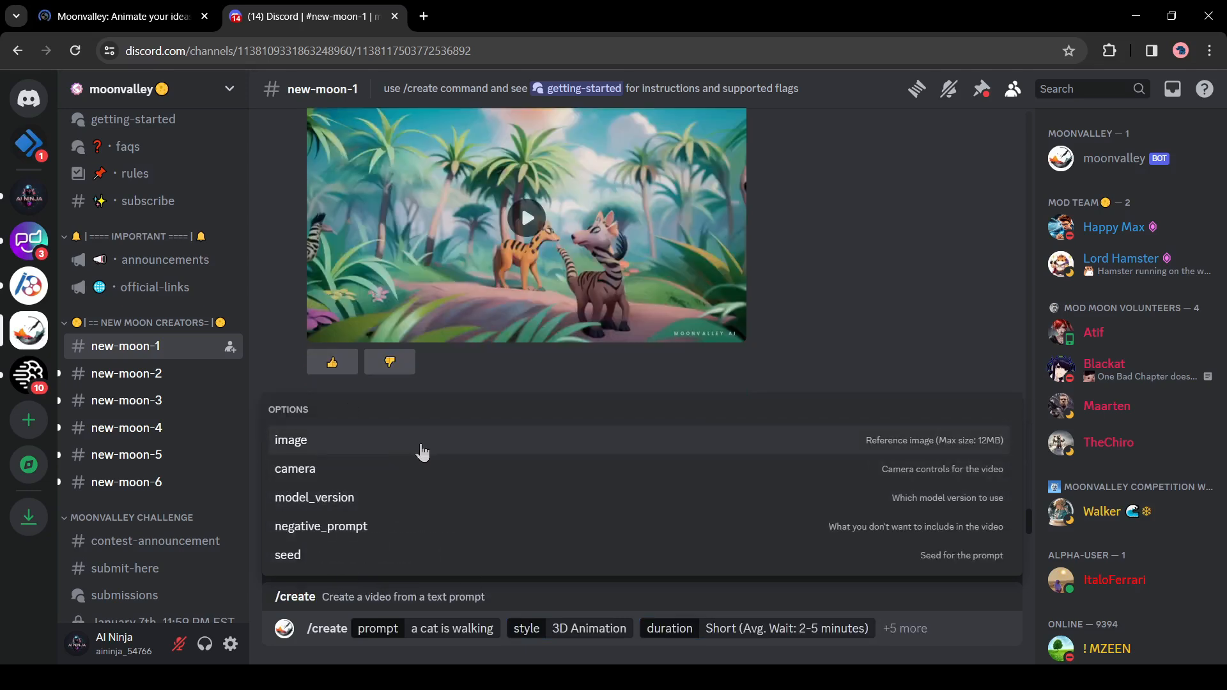
mouse_move(370, 505)
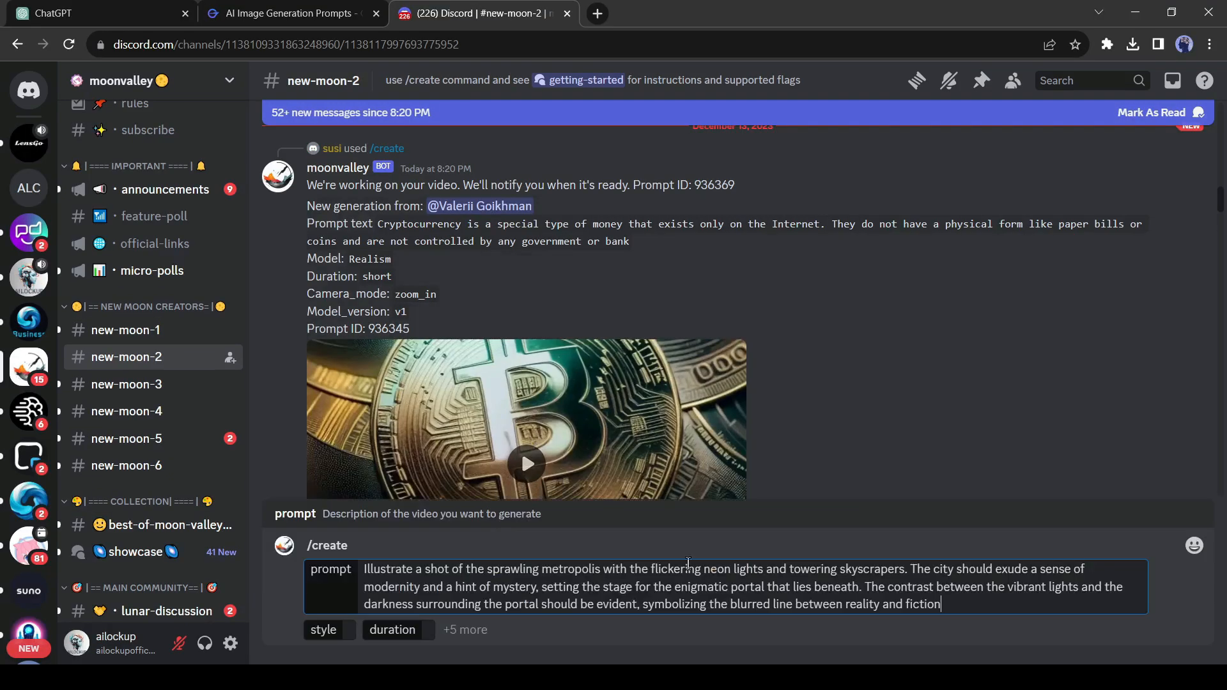
click(392, 630)
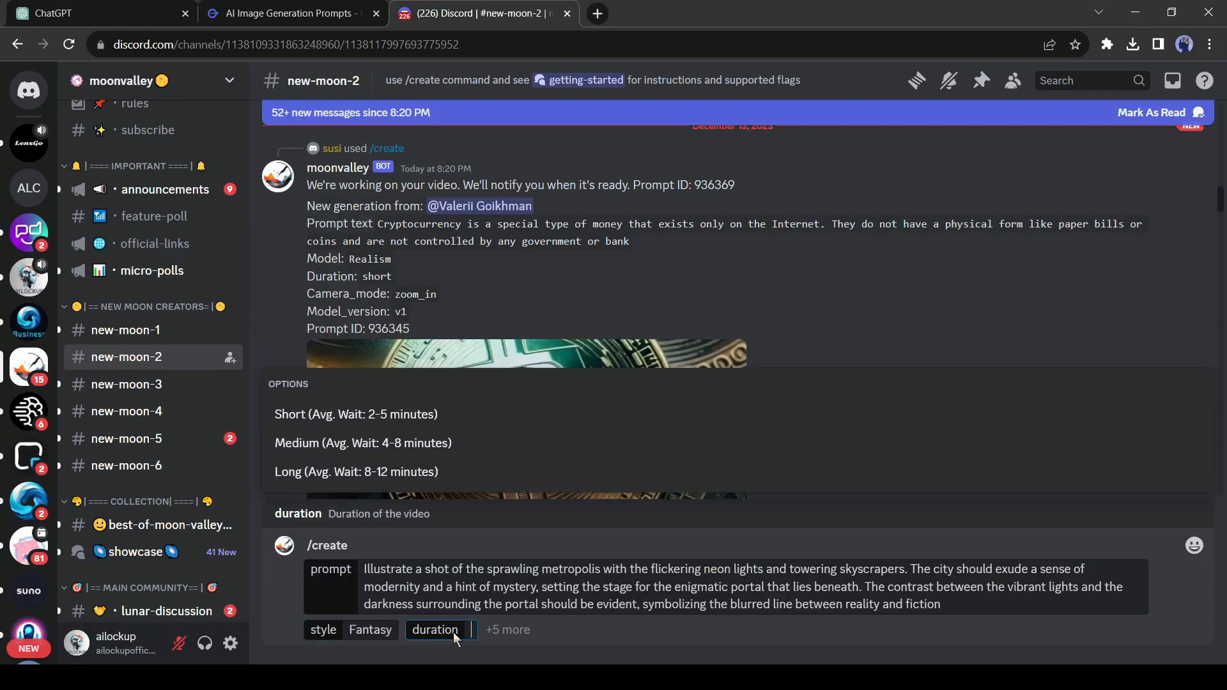
click(363, 443)
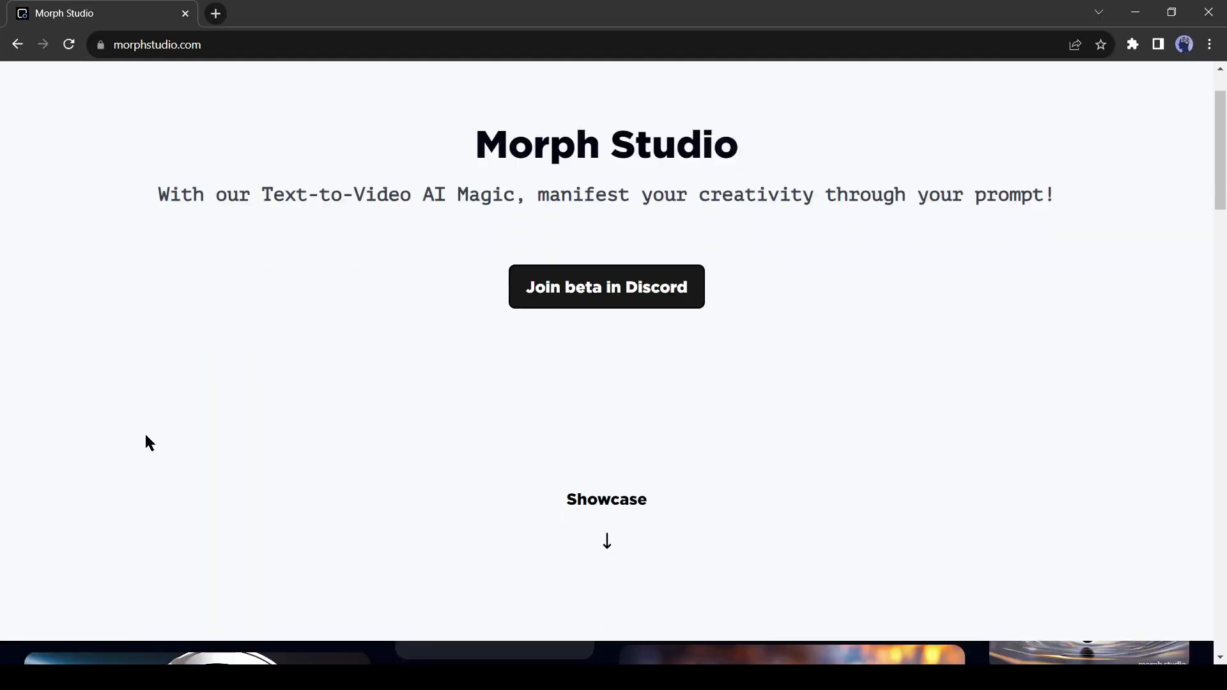
Scroll through the Morph Studio showcase videos and accept the Morph Studio Discord invite.
scroll(down, 3)
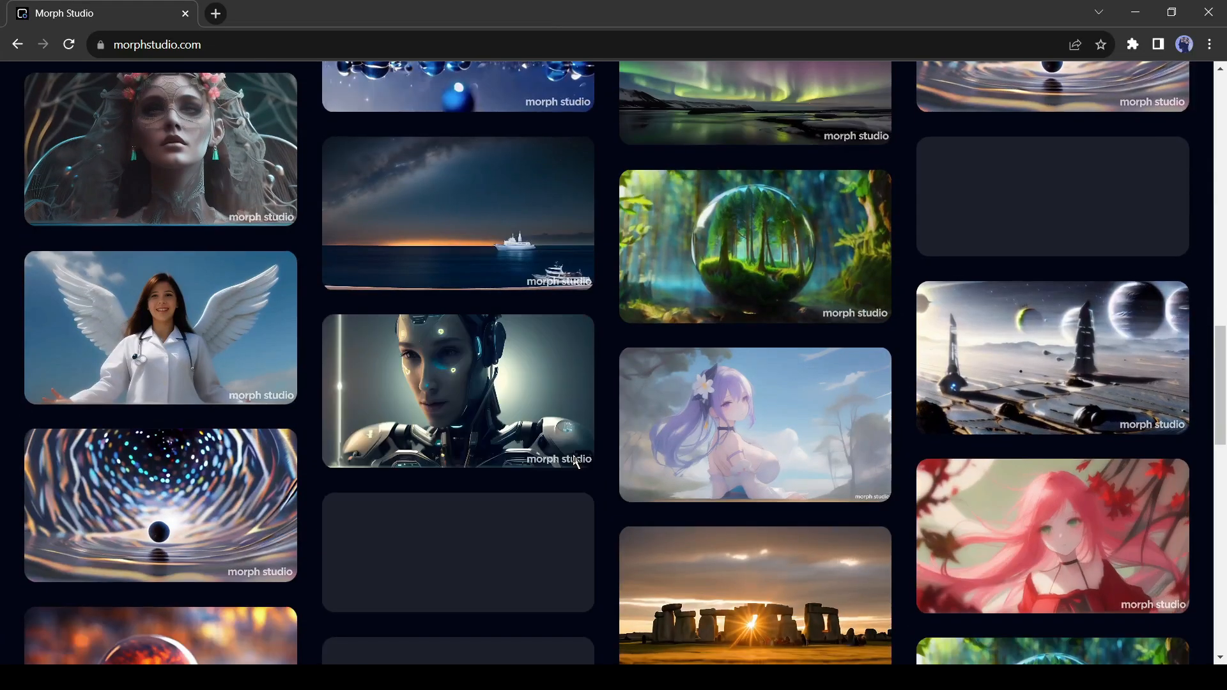
scroll(down, 3)
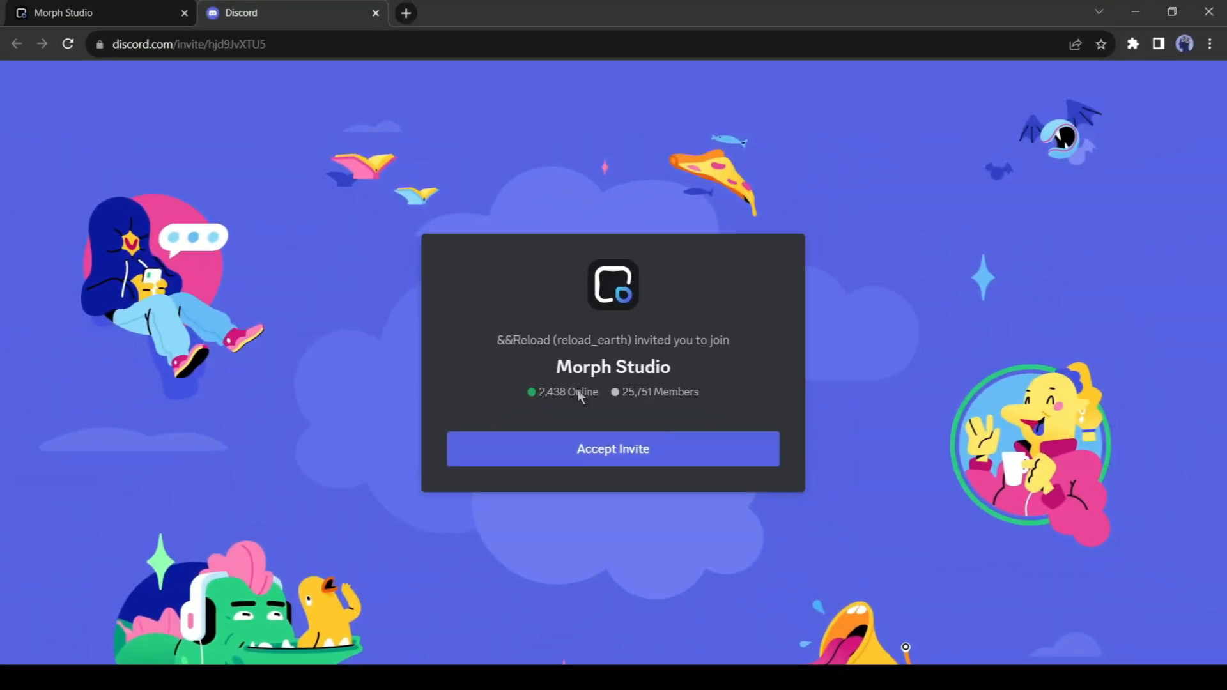
click(613, 449)
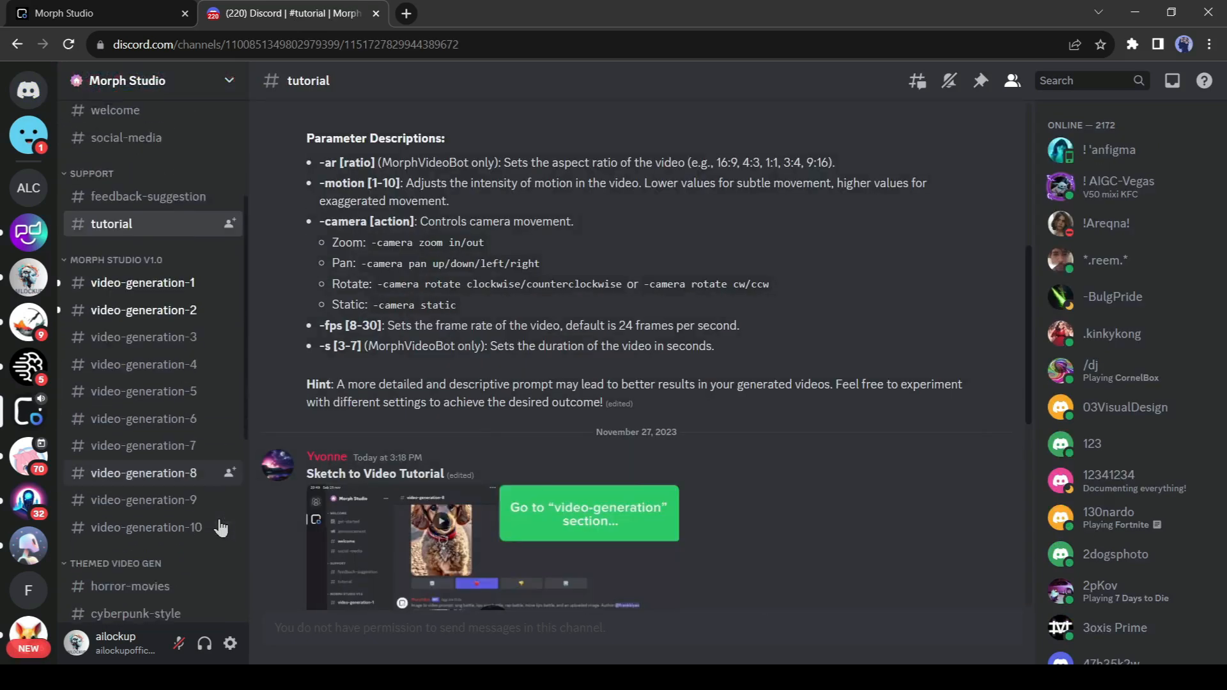
Scroll the channel sidebar and open video-generation-1 under MORPH STUDIO V1.0.
scroll(down, 3)
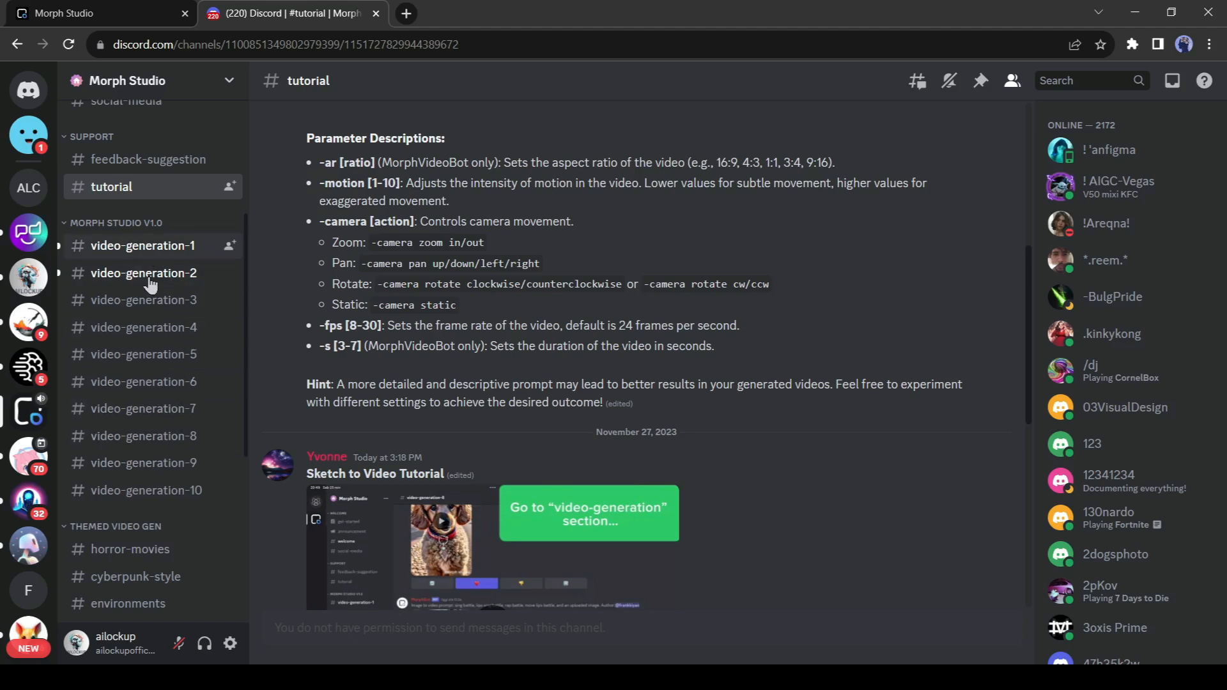
scroll(down, 3)
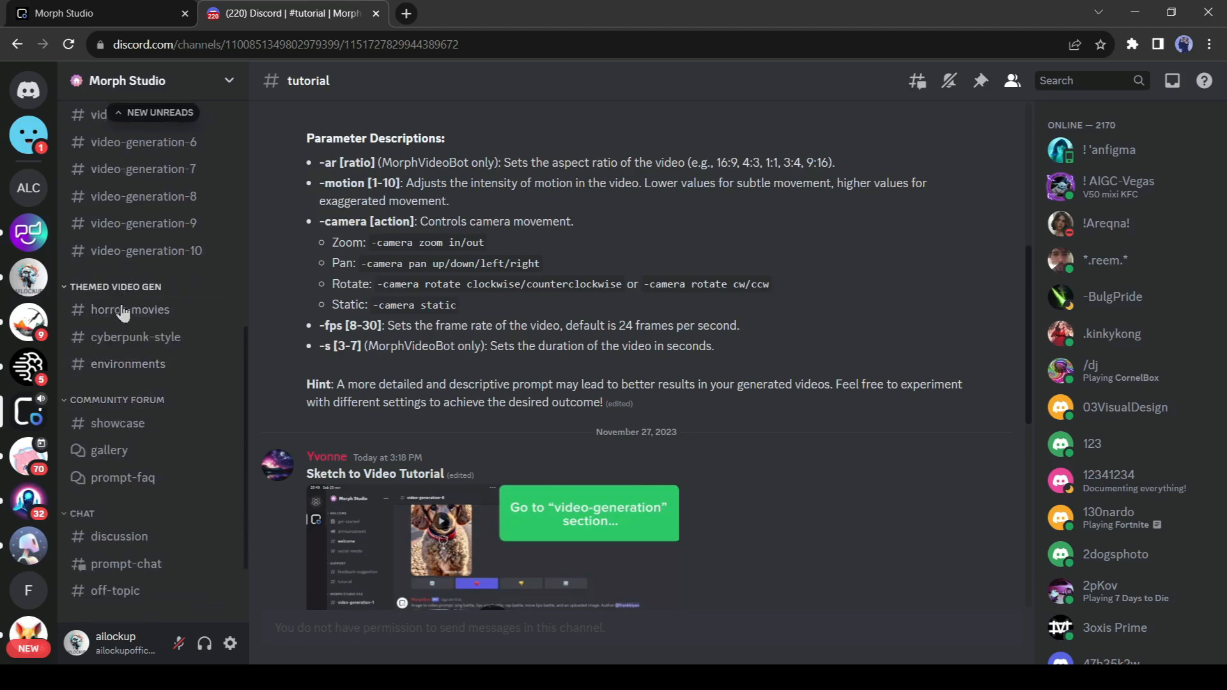
mouse_move(151, 319)
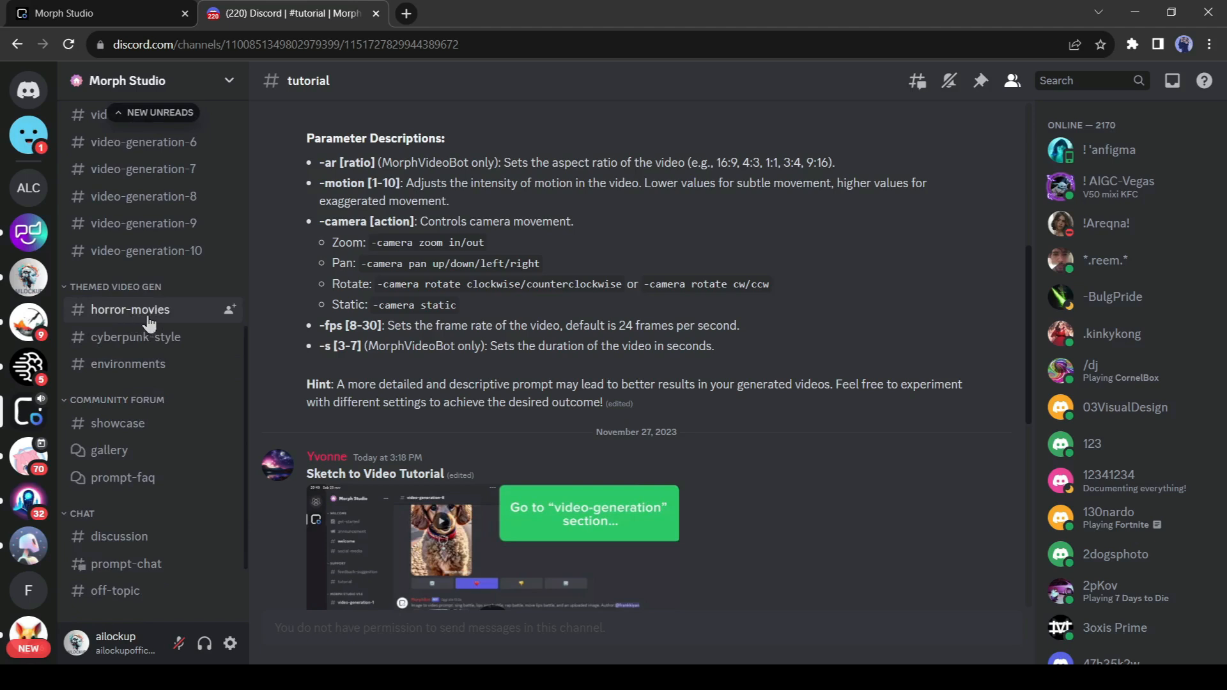
mouse_move(135, 352)
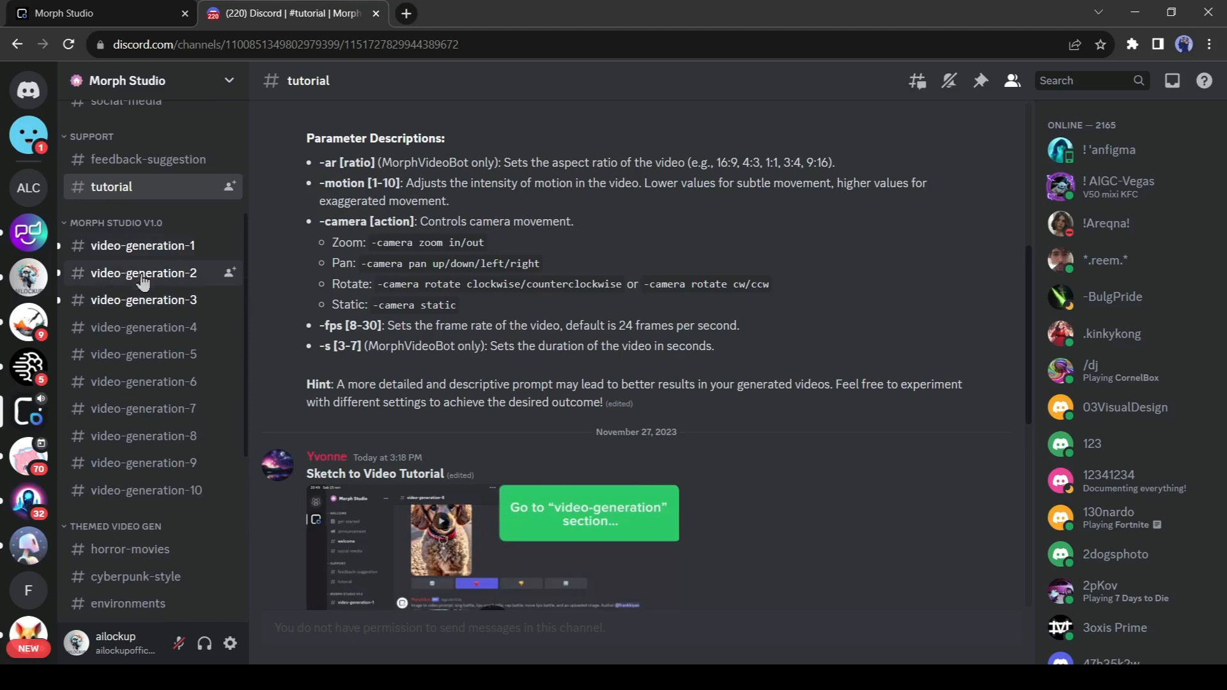
click(142, 245)
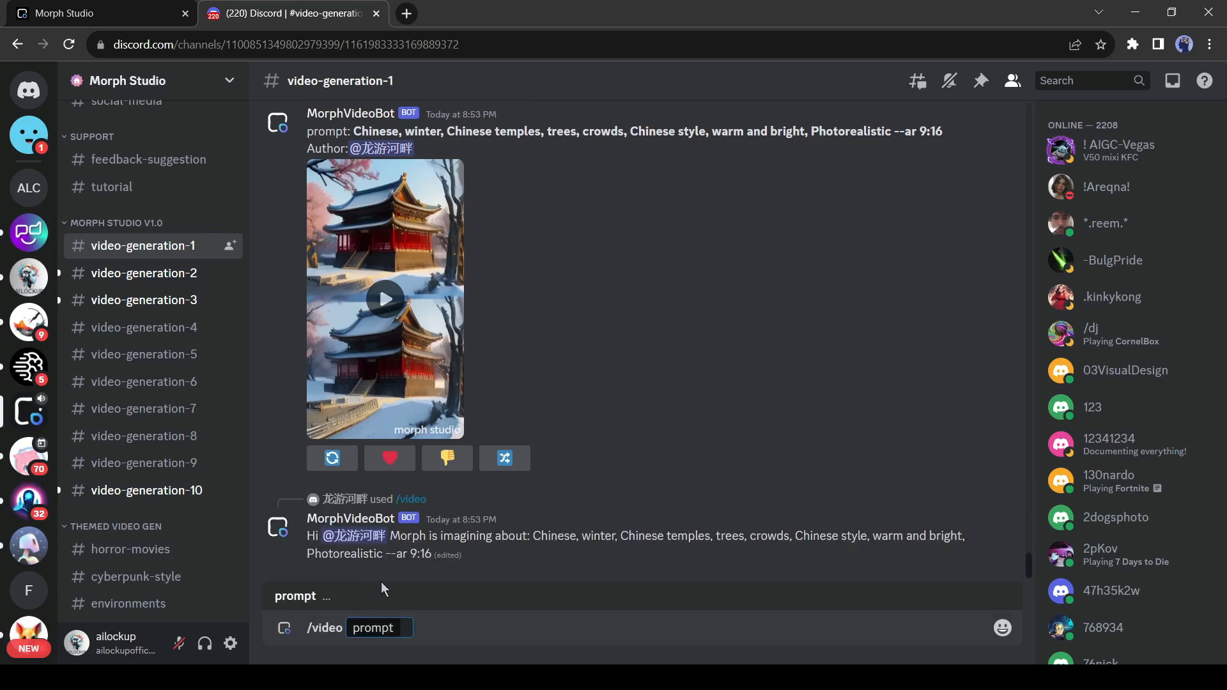
Start typing the Morph Studio video command in the message box.
text(S)
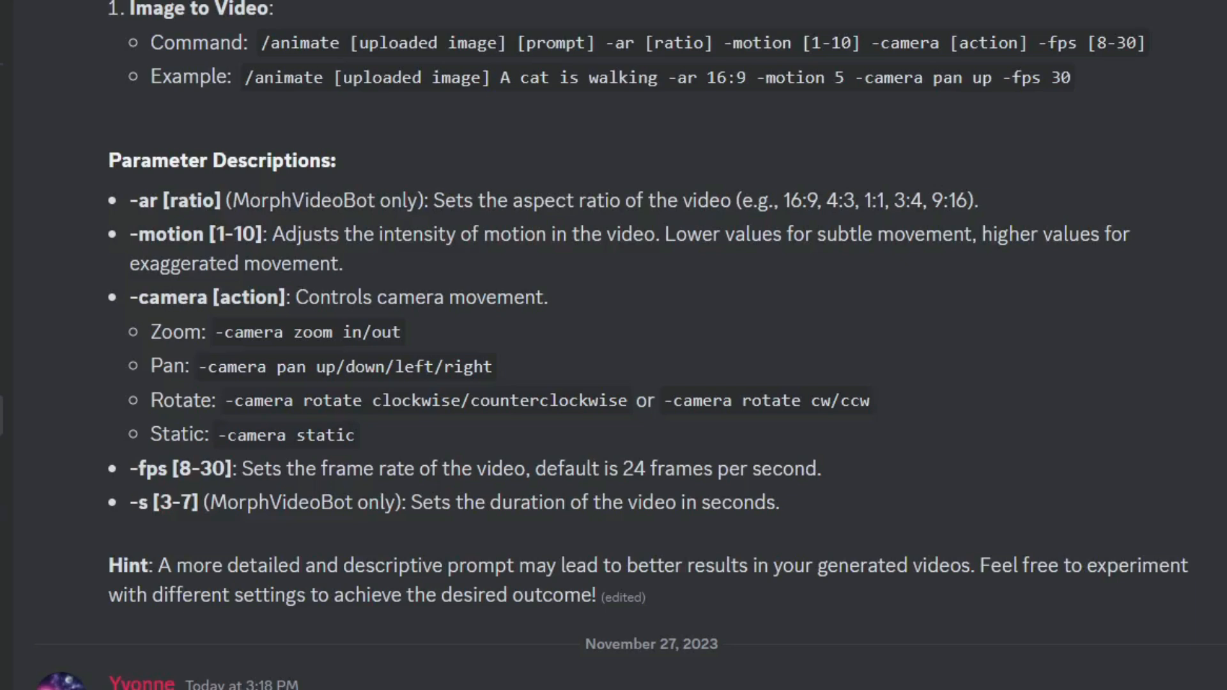
mouse_move(780, 478)
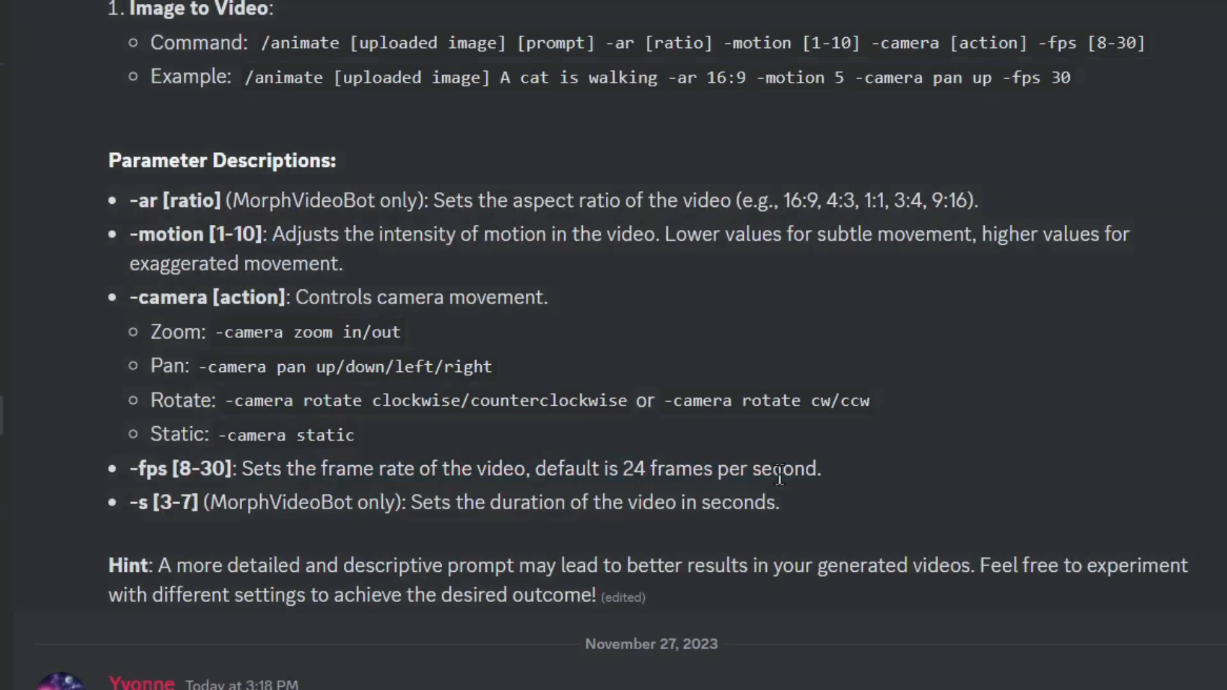
mouse_move(318, 469)
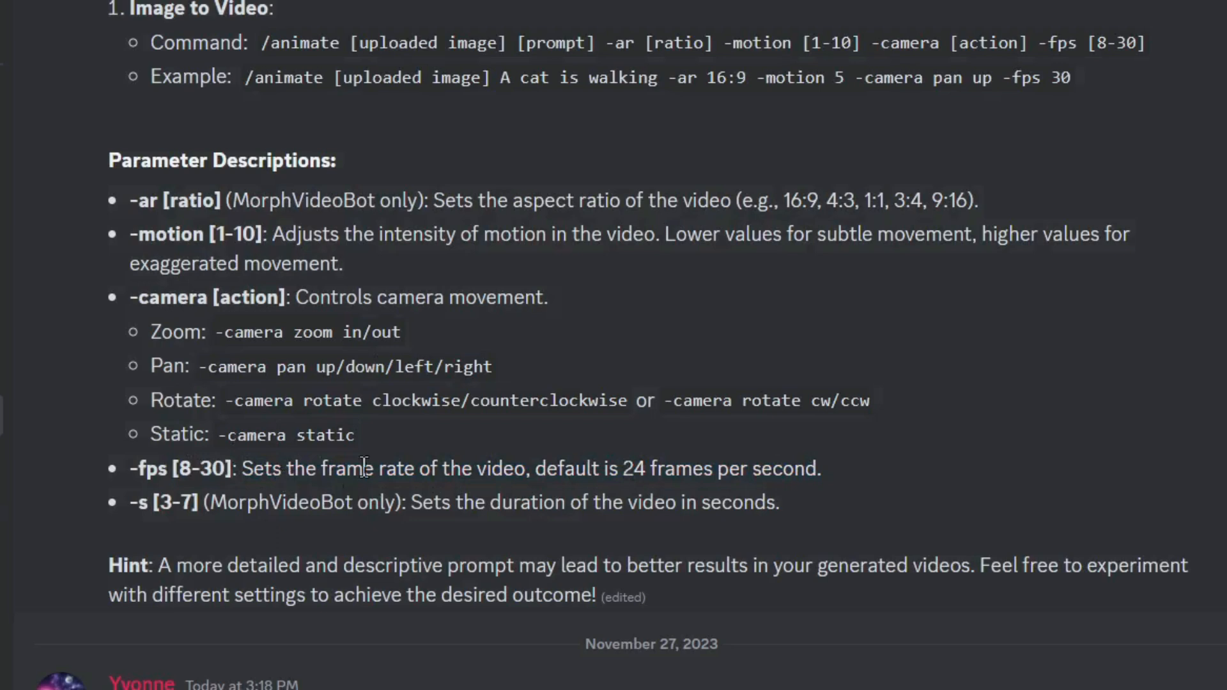
mouse_move(185, 473)
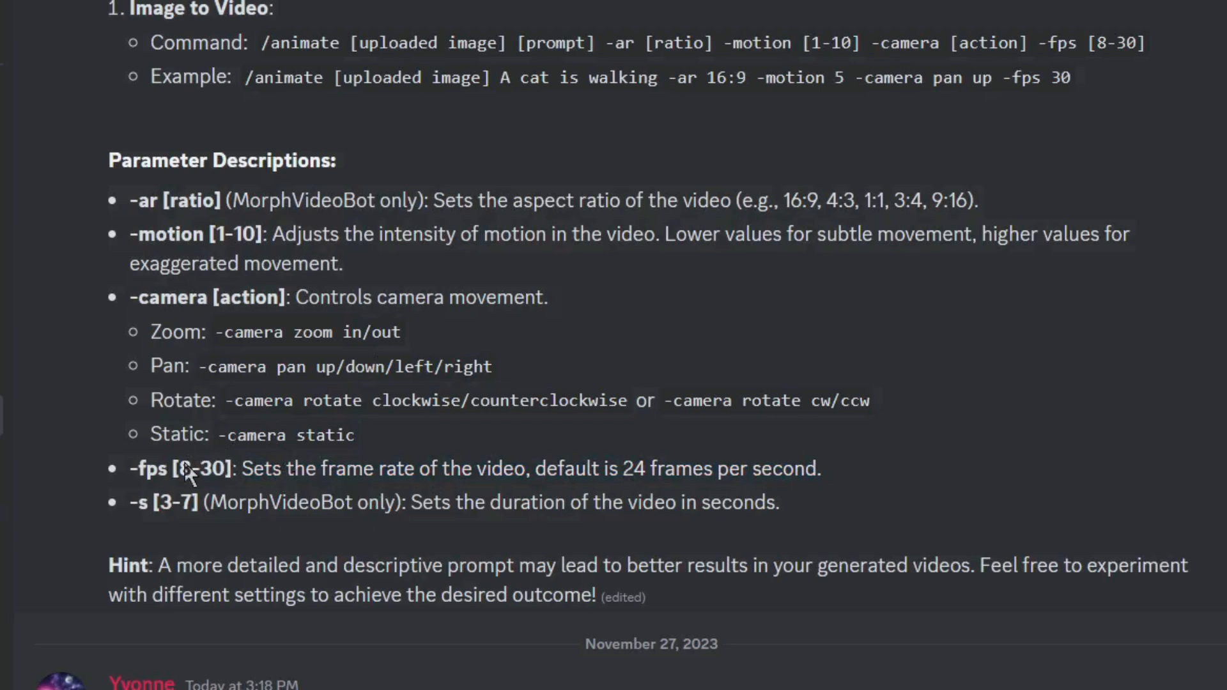
mouse_move(200, 458)
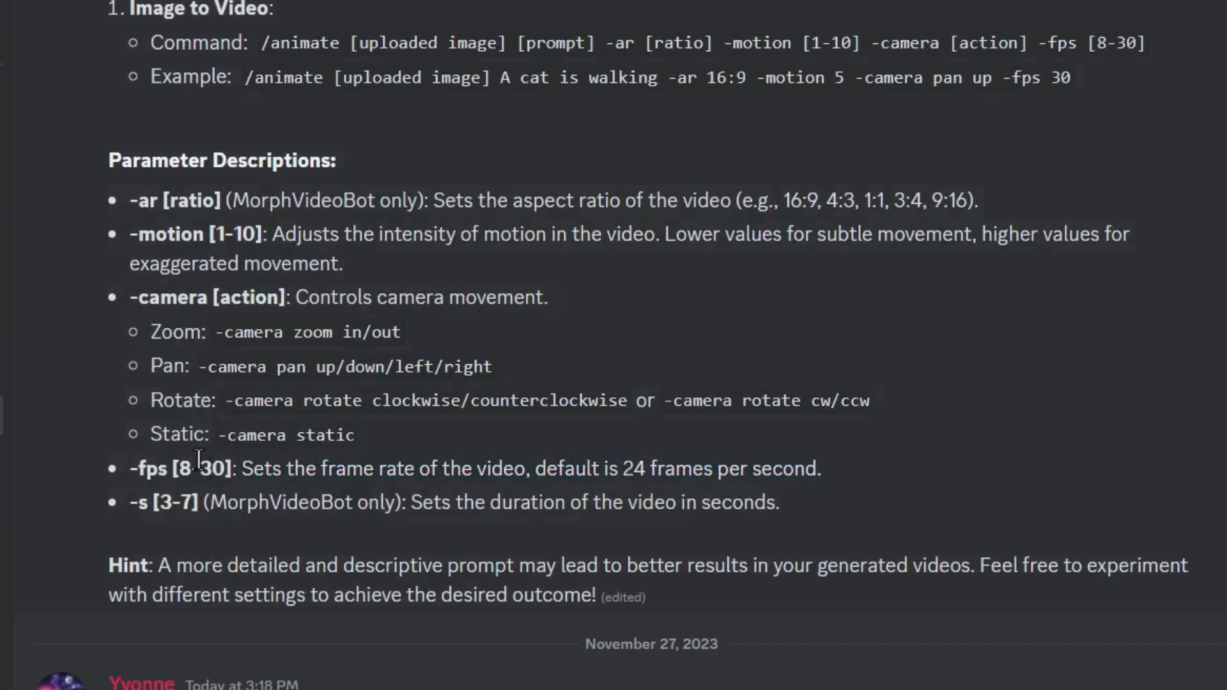
mouse_move(136, 469)
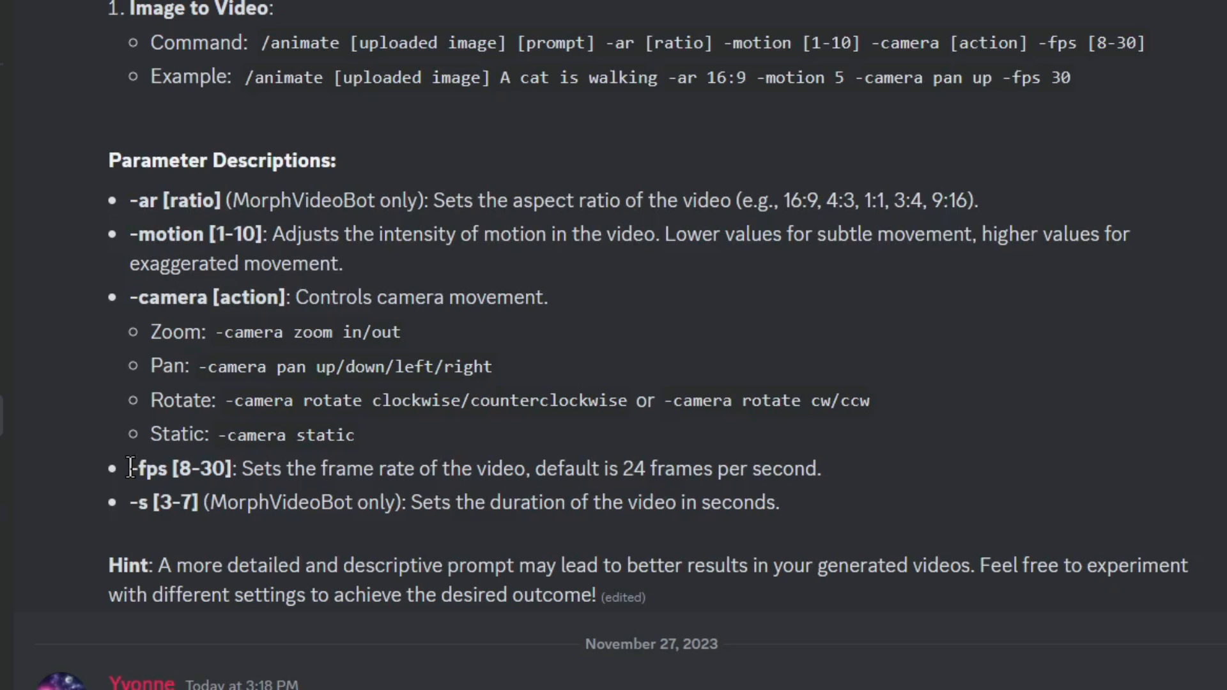
Select the -fps entry in the tutorial's Parameter Descriptions list.
double_click(138, 468)
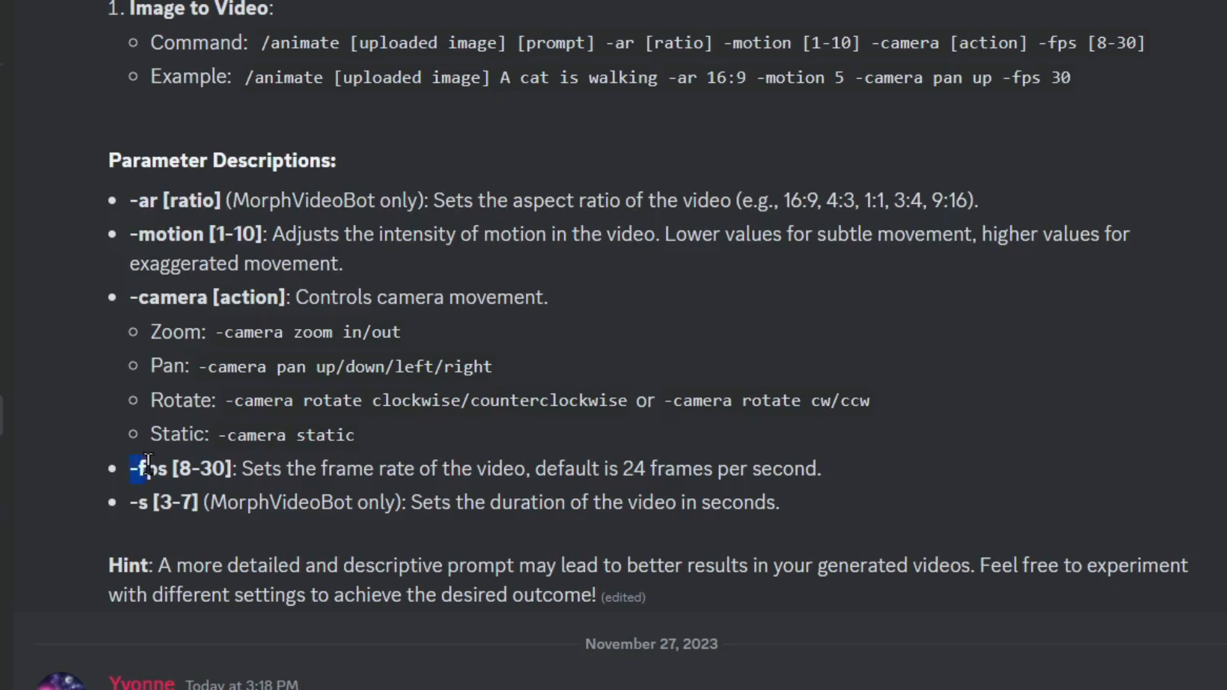
mouse_move(150, 468)
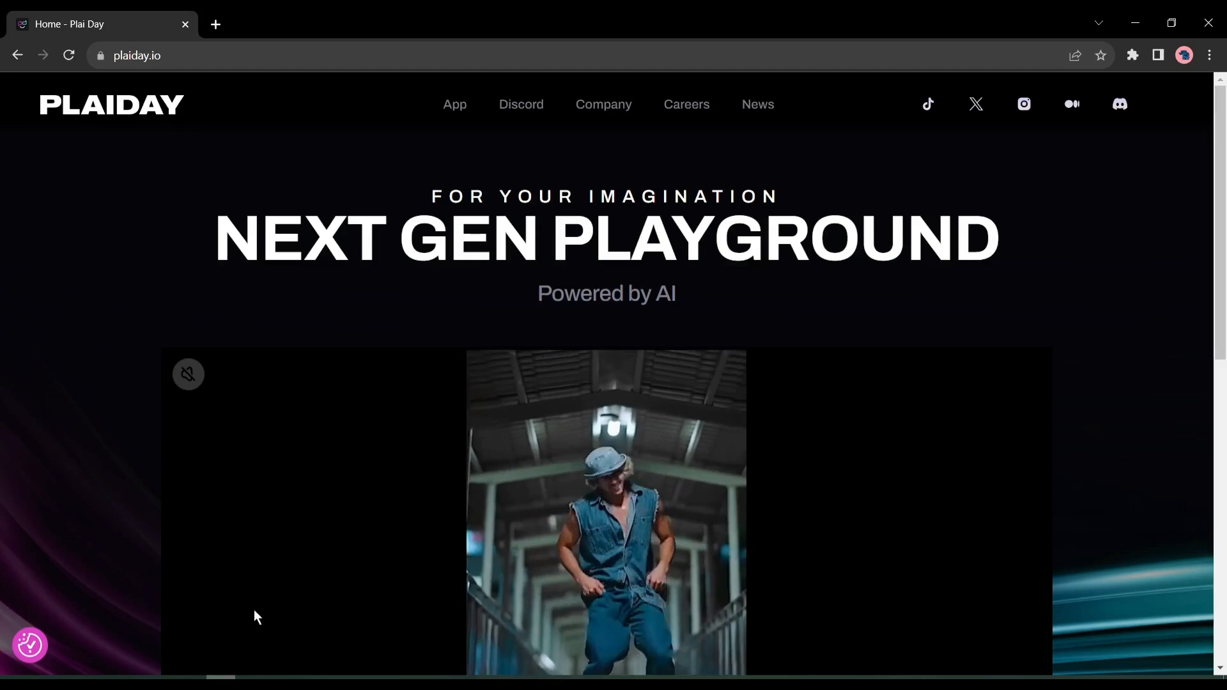
Scroll through the plaiday.io homepage showcase videos.
scroll(down, 3)
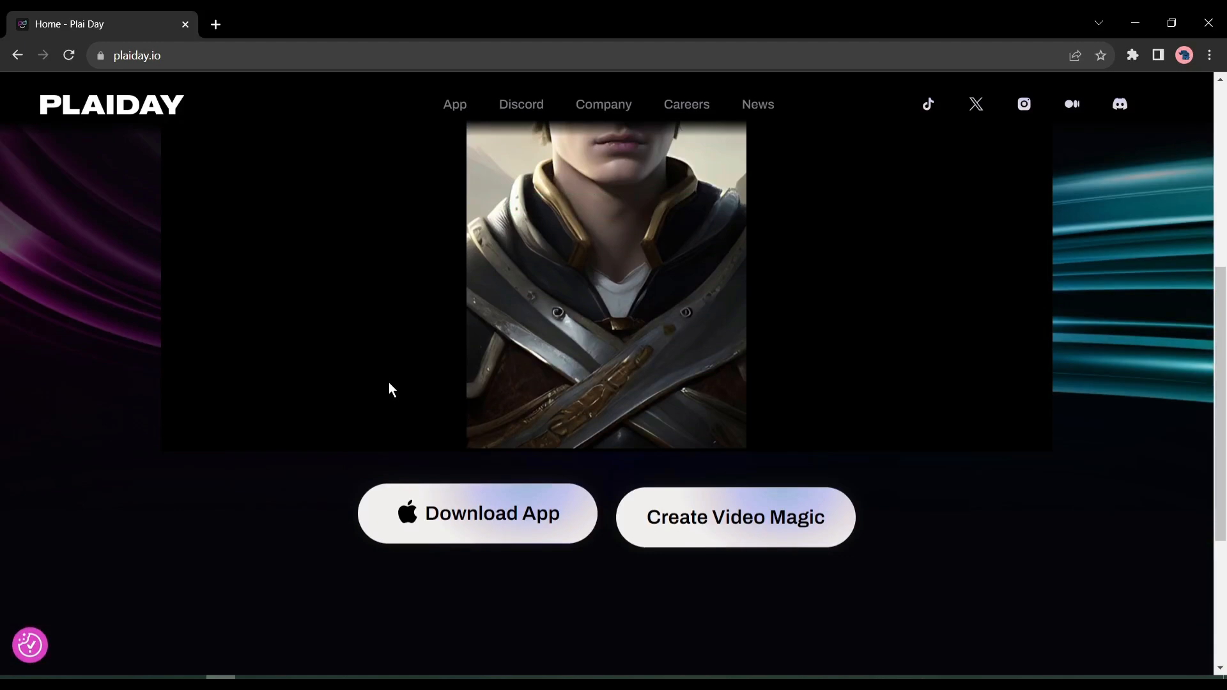
scroll(down, 3)
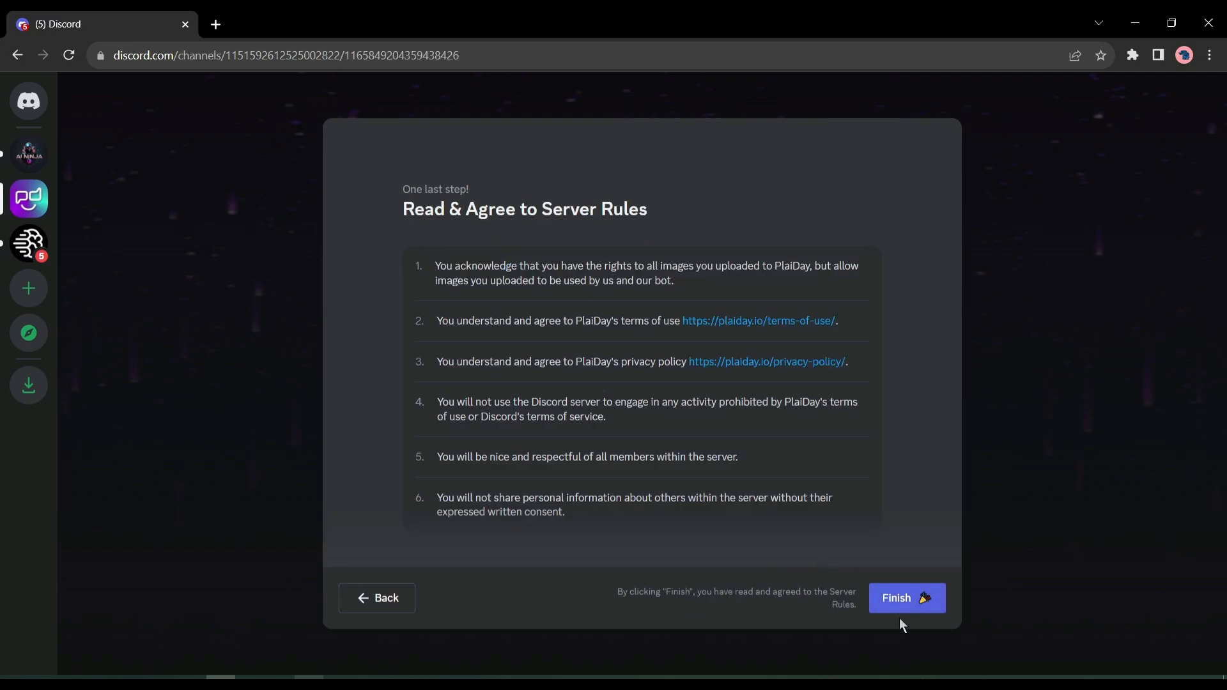
Accept PlaiDay's rules, then use /play in plai-5 for a dystopian-city water-fight video.
click(907, 598)
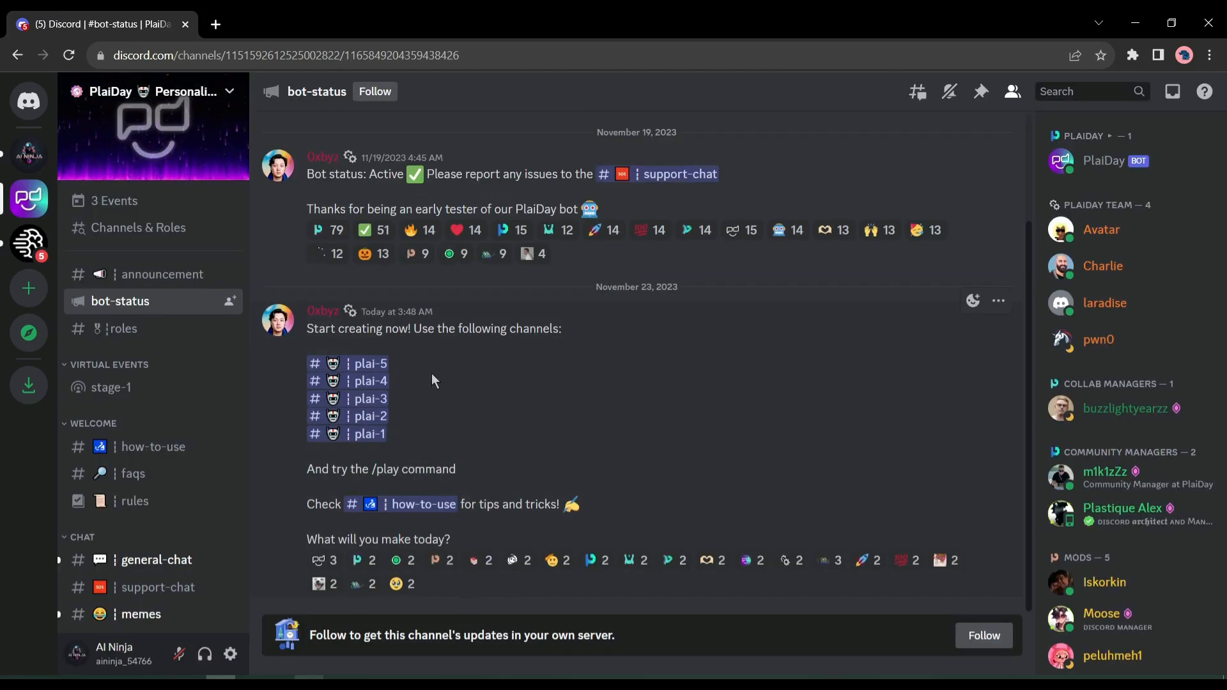
click(133, 473)
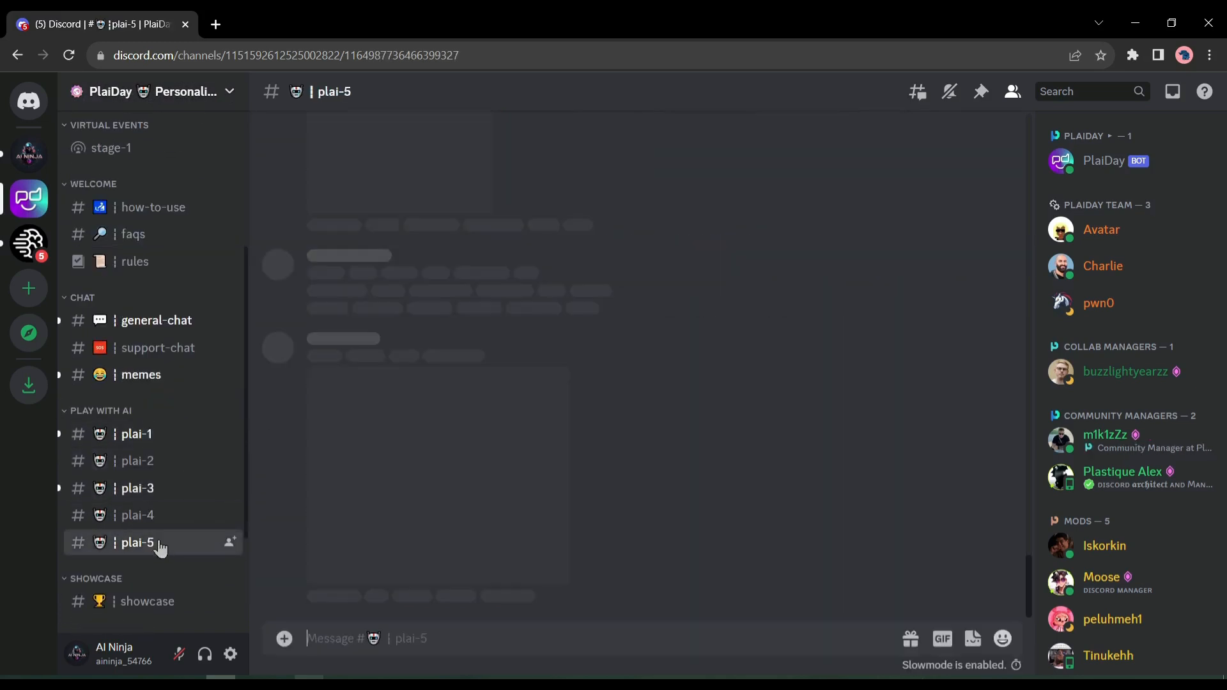
click(136, 543)
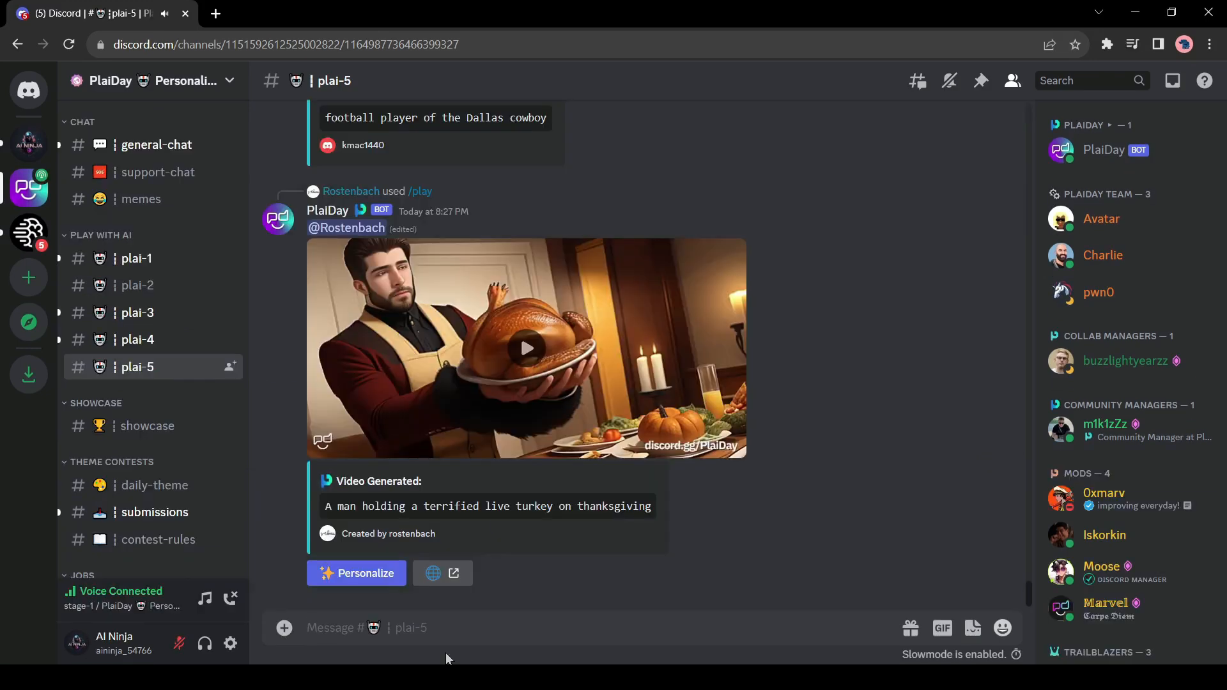
text(/play prompt)
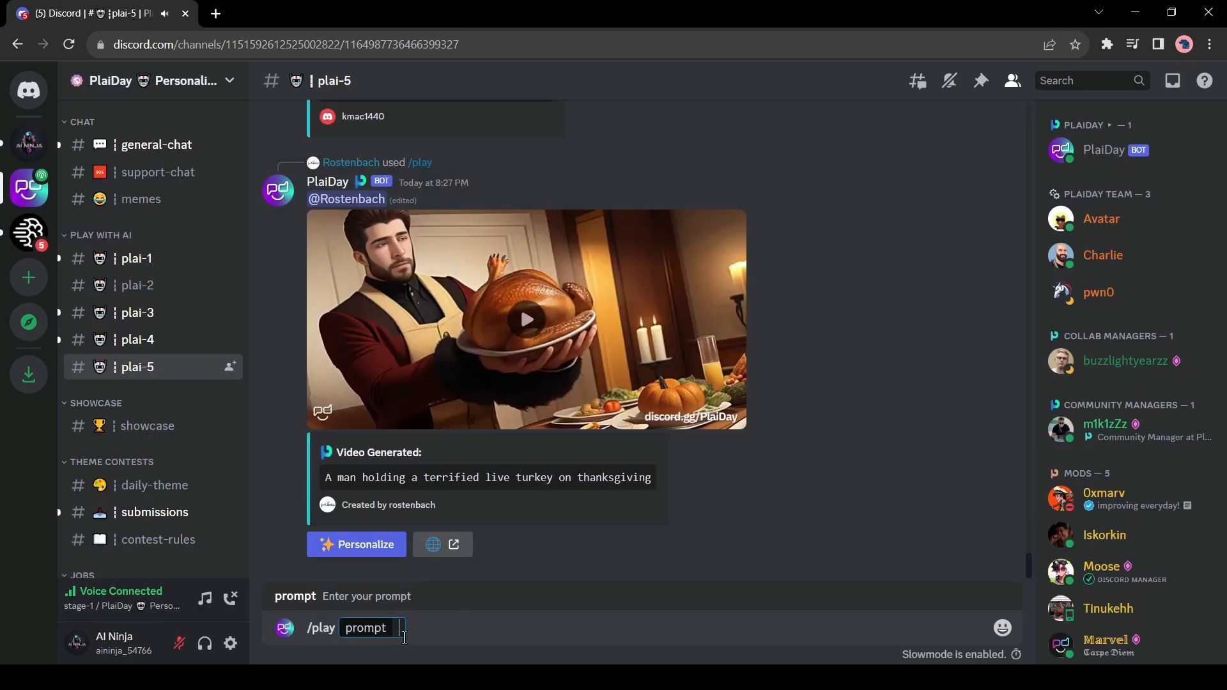
key(Enter)
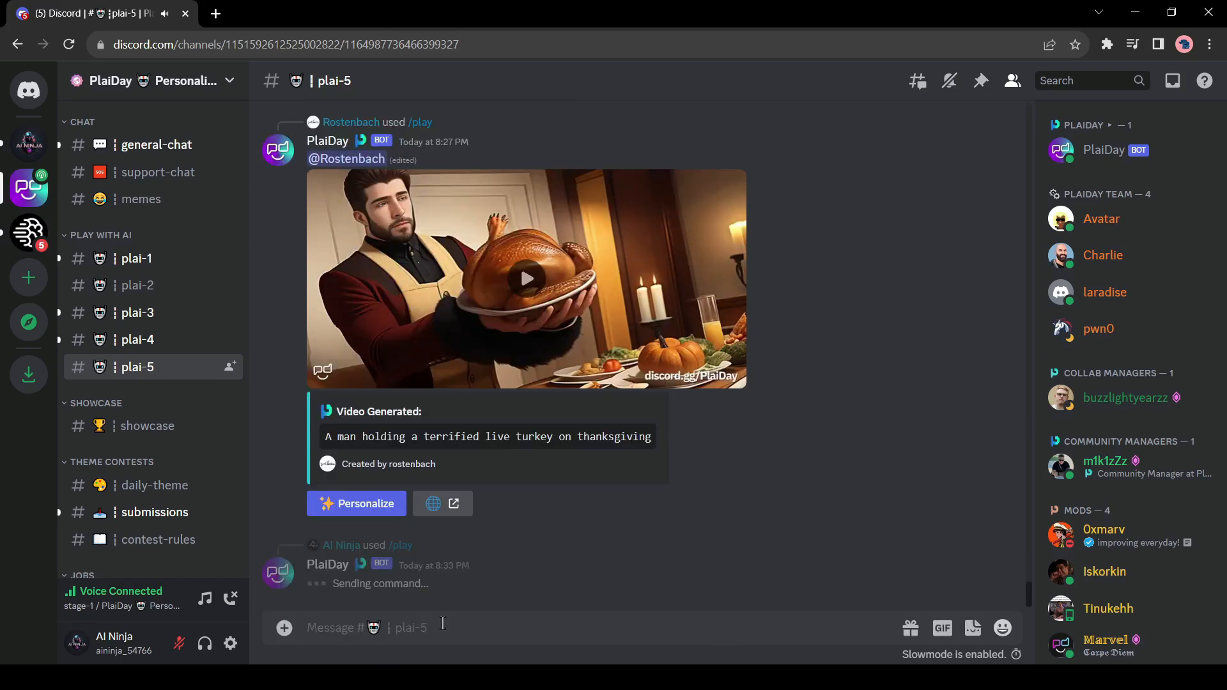
scroll(down, 3)
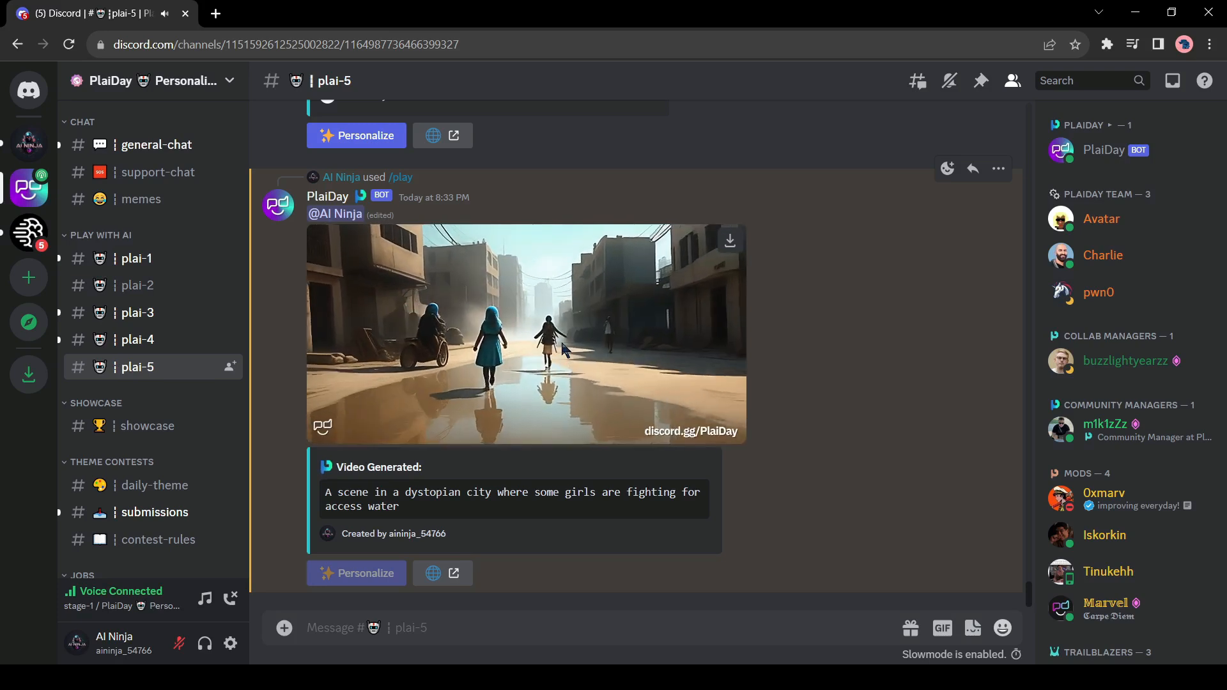
click(526, 334)
text(/me)
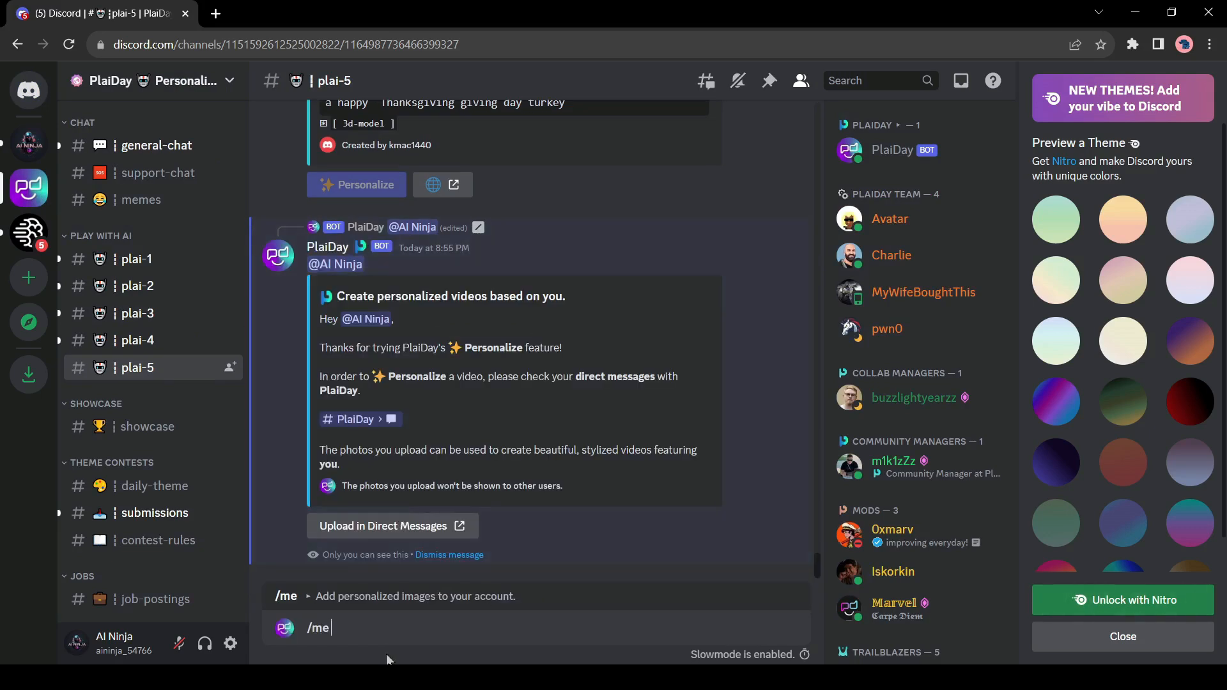
Send /me in plai-5 to get the bot's personal-photo instructions.
key(Enter)
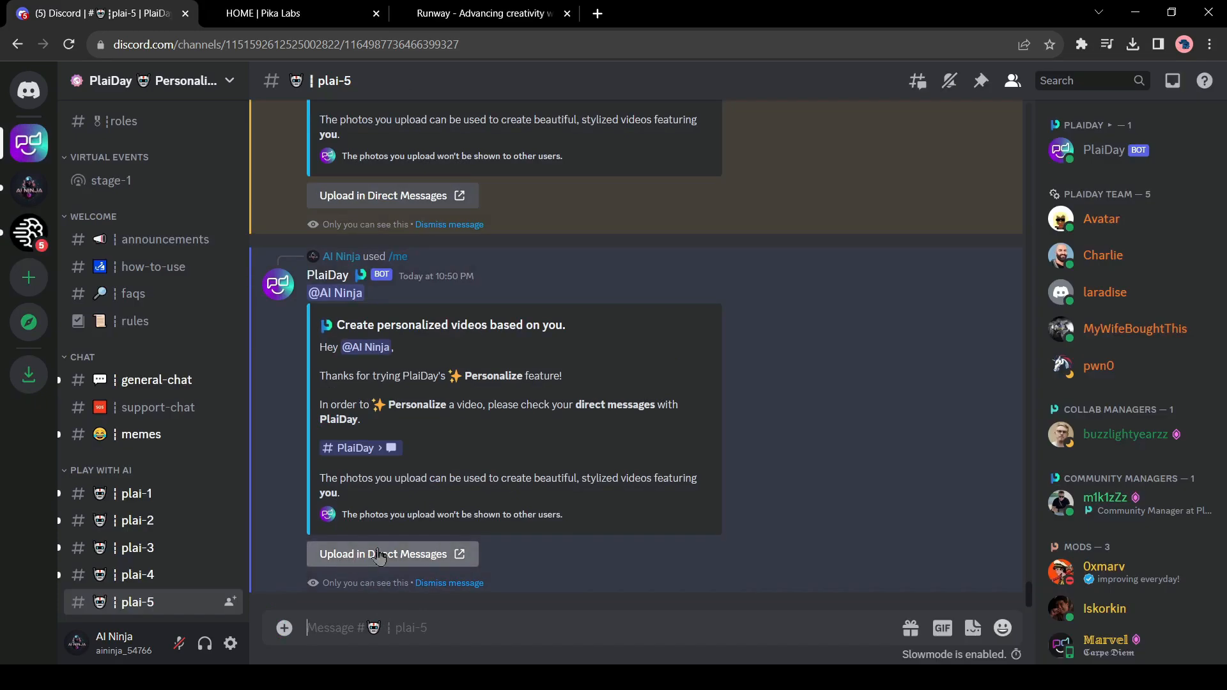
Upload three selfie photos in the PlaiDay bot's DM and accept its user agreement.
click(393, 553)
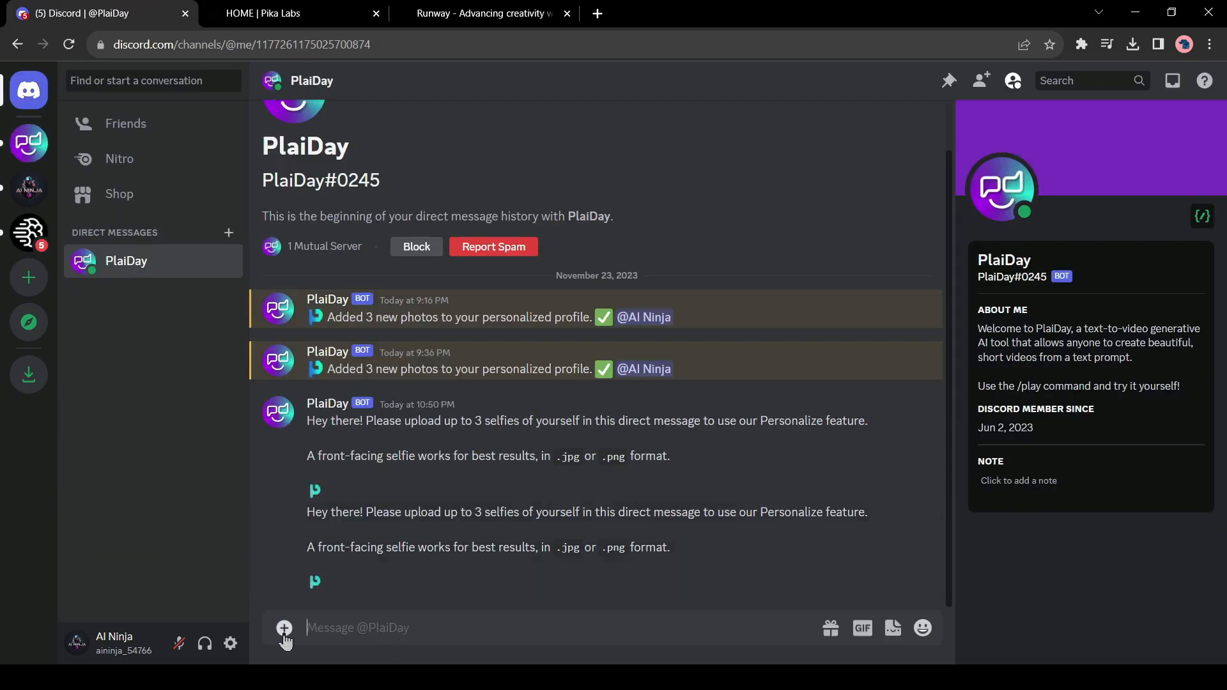
click(356, 628)
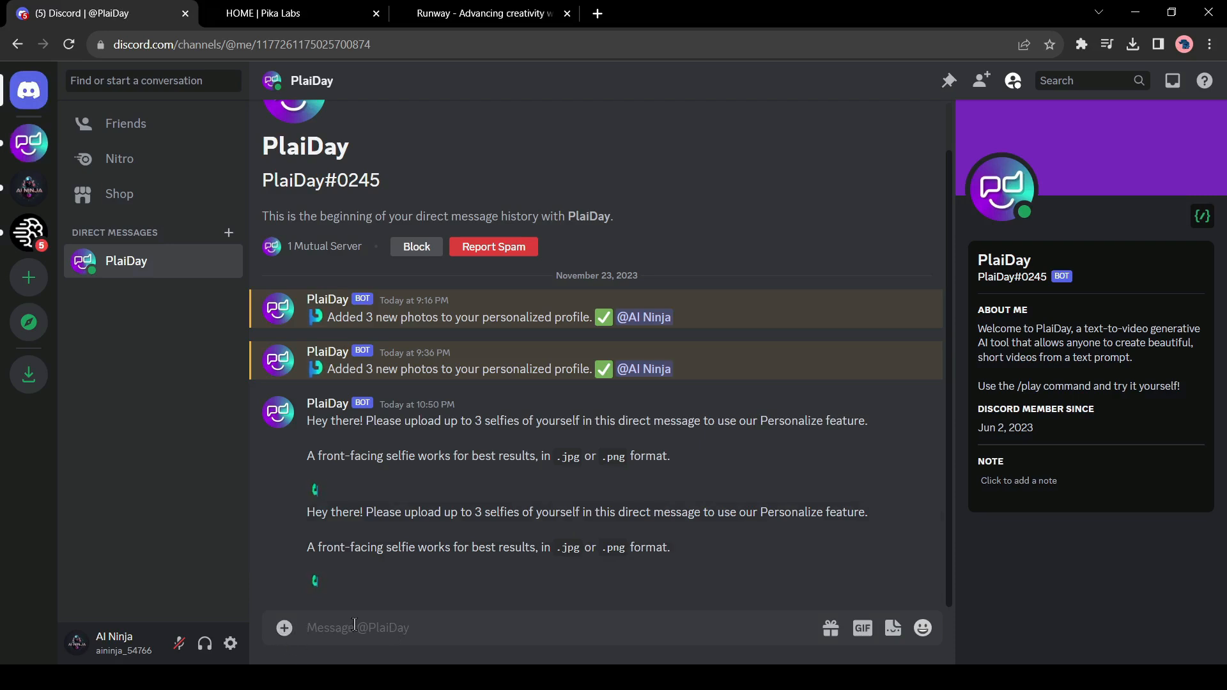
click(284, 628)
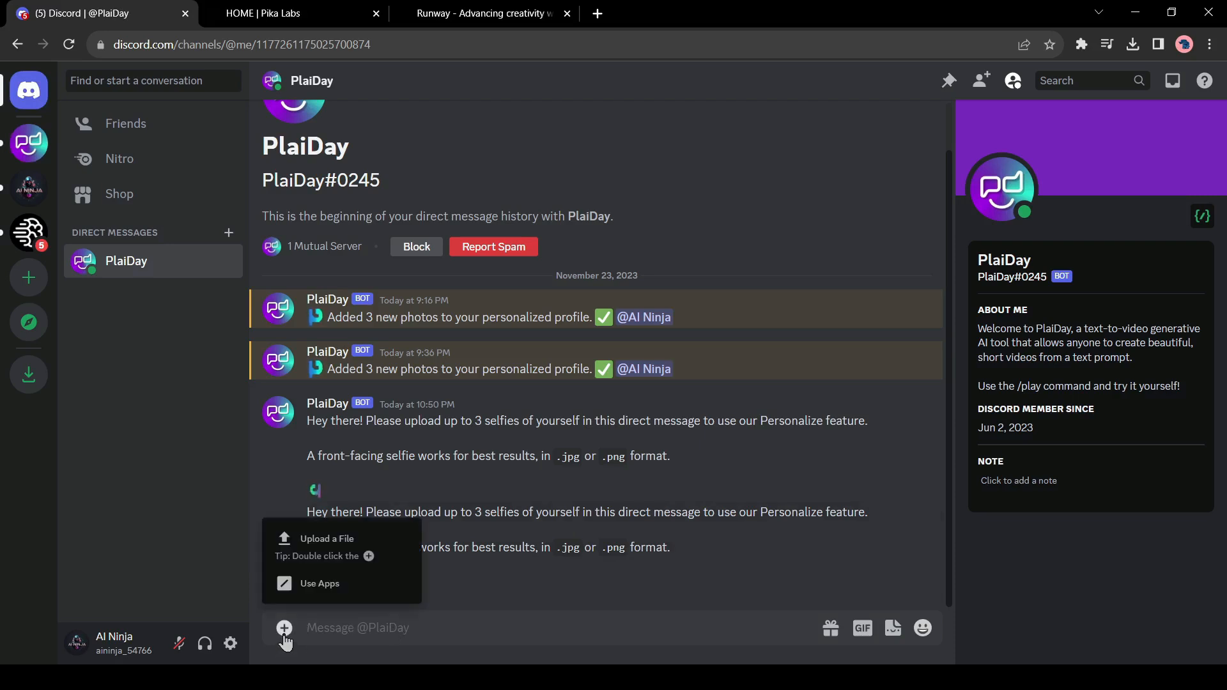
click(326, 539)
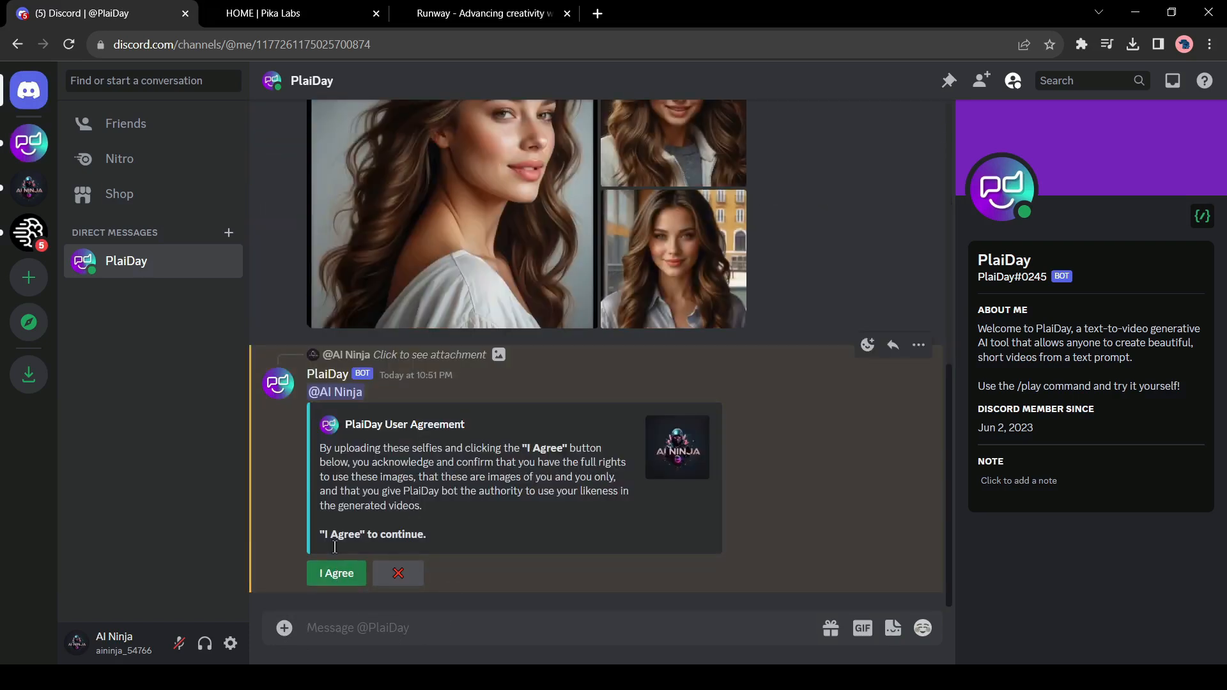
click(336, 573)
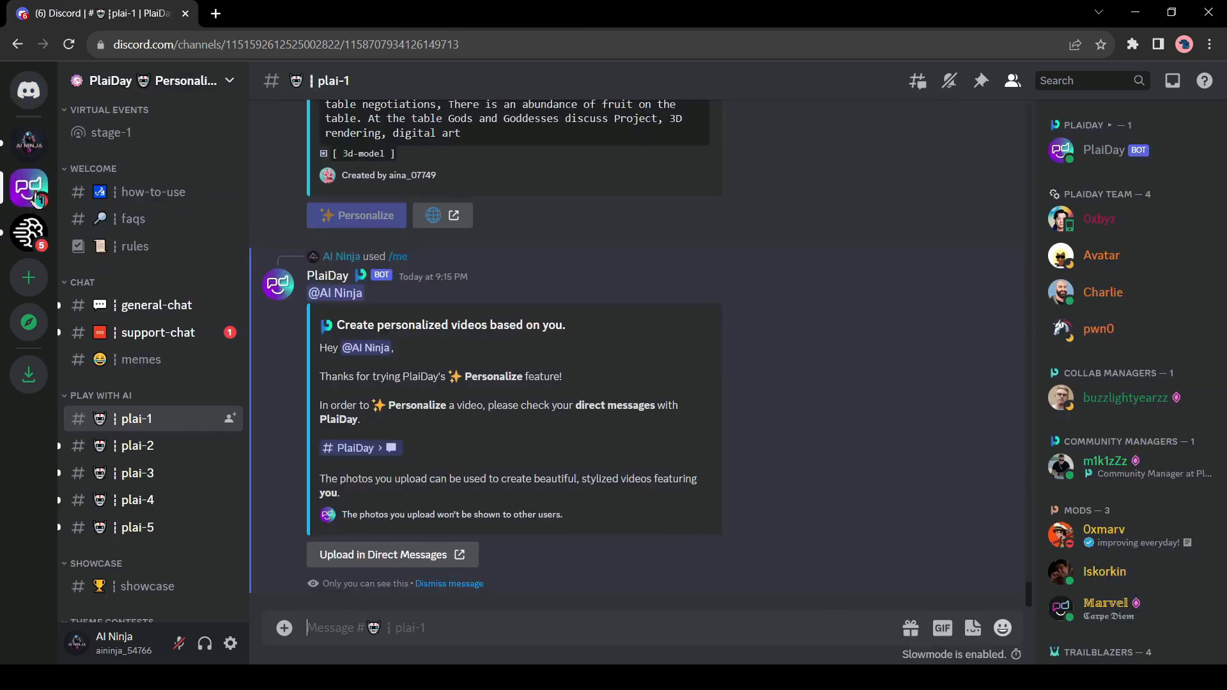
Return to the PlaiDay server and play the personalized futuristic-city girl video.
click(137, 527)
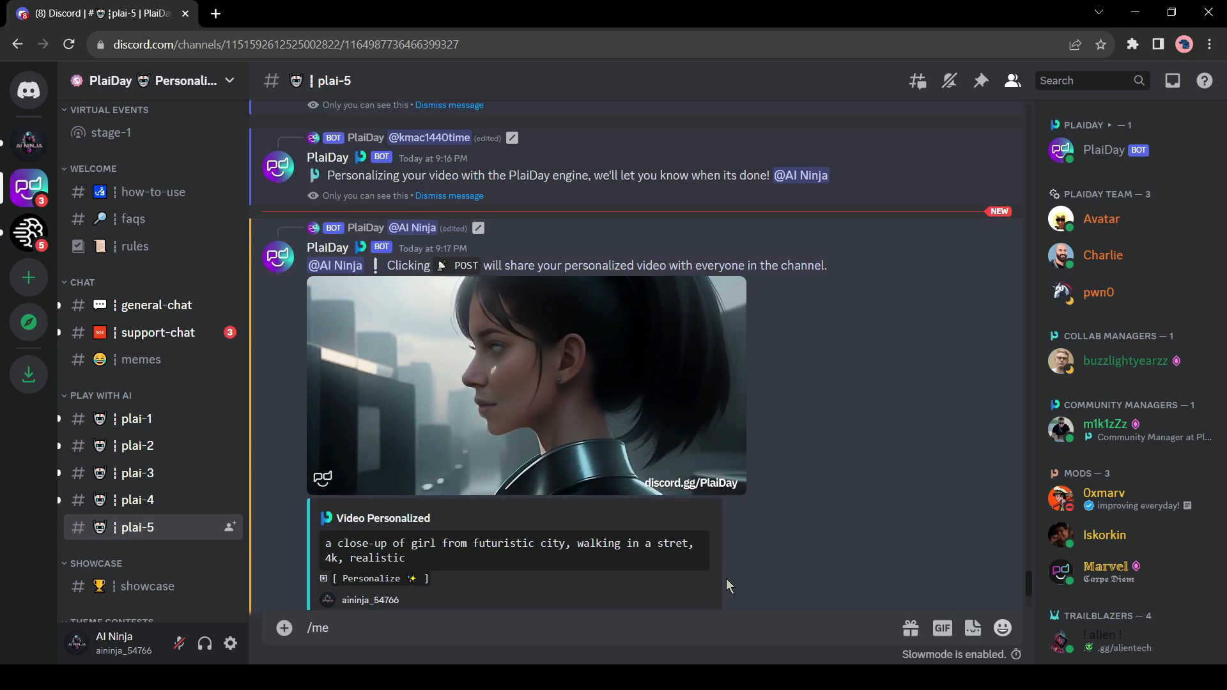
click(527, 386)
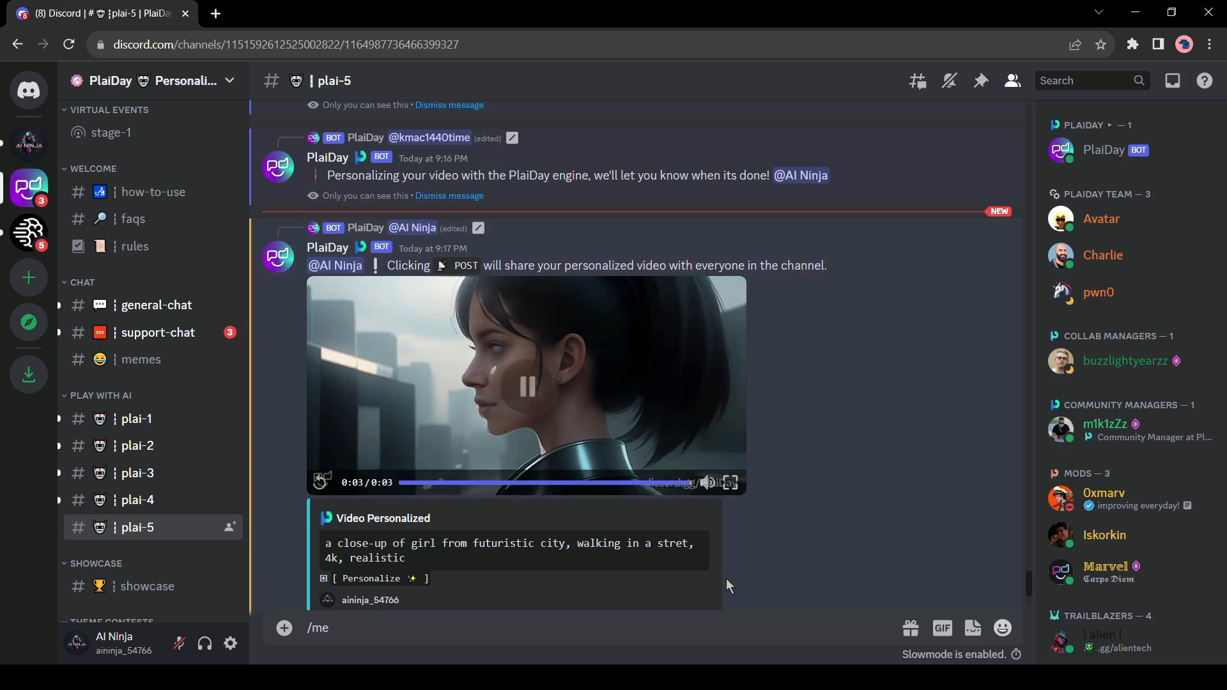